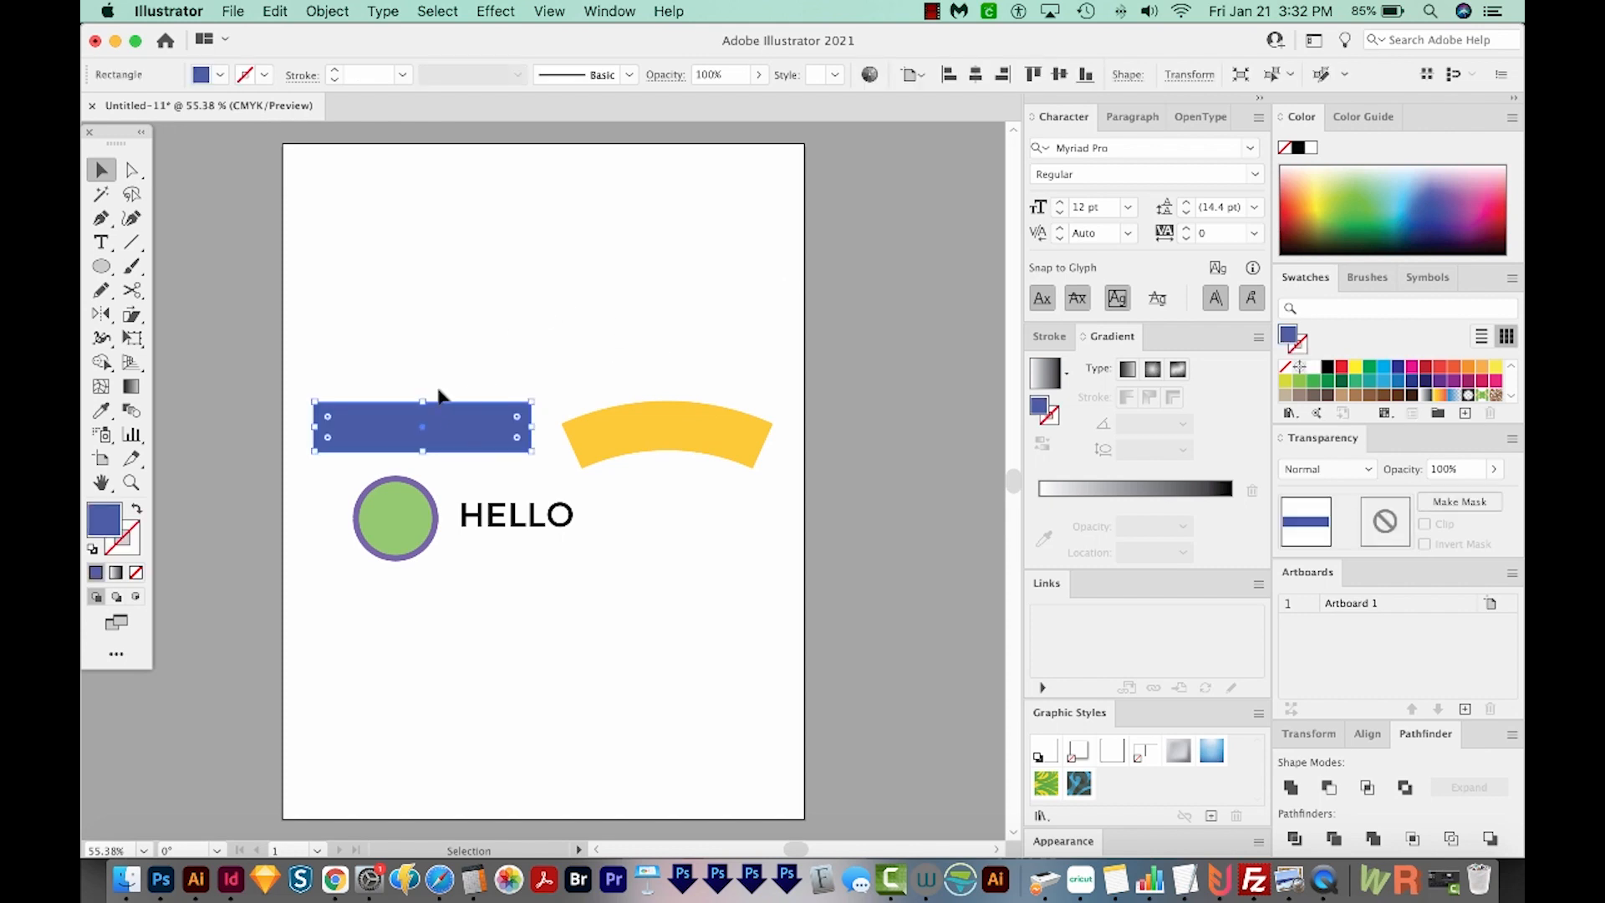
- Select the HELLO text and convert it to outlines, then into cyan guides
click(548, 10)
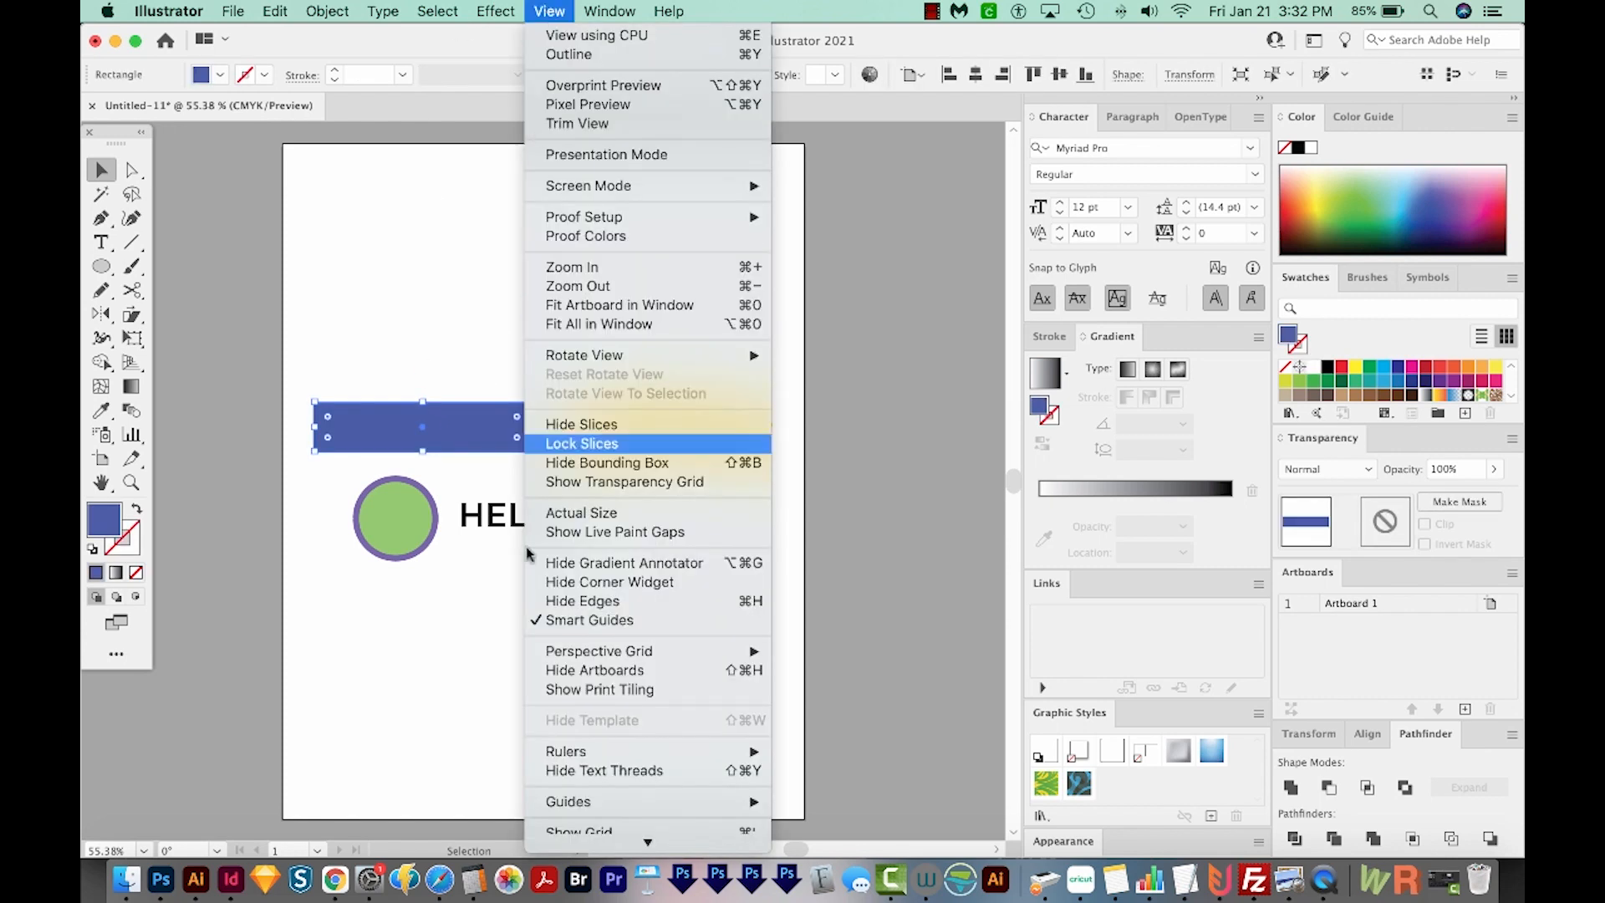
mouse_move(567, 687)
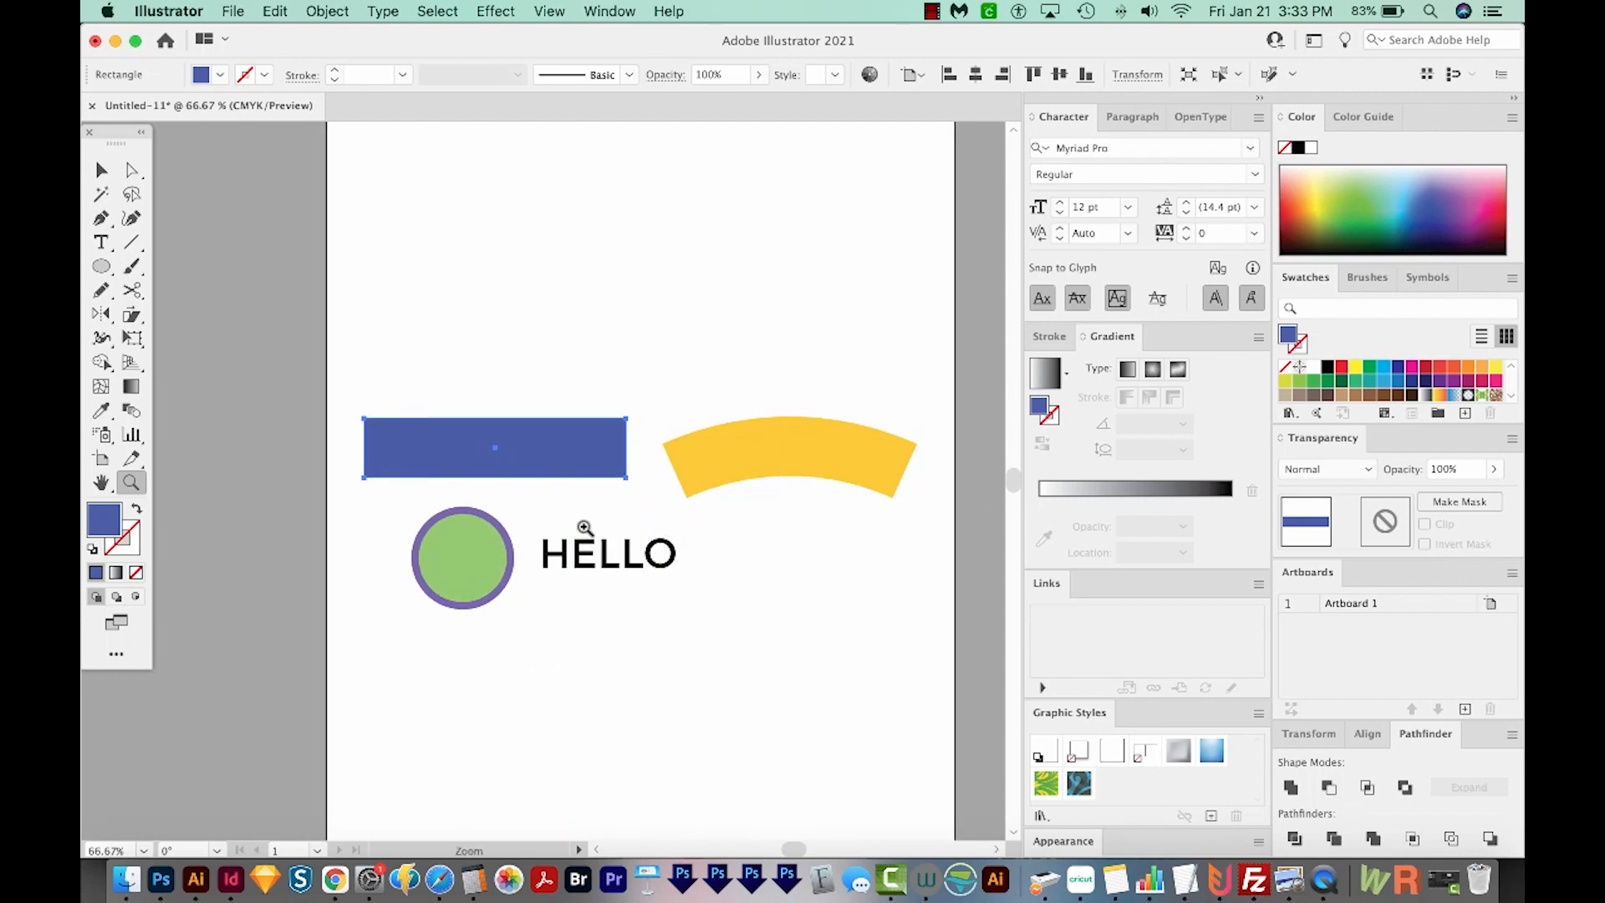
mouse_move(758, 457)
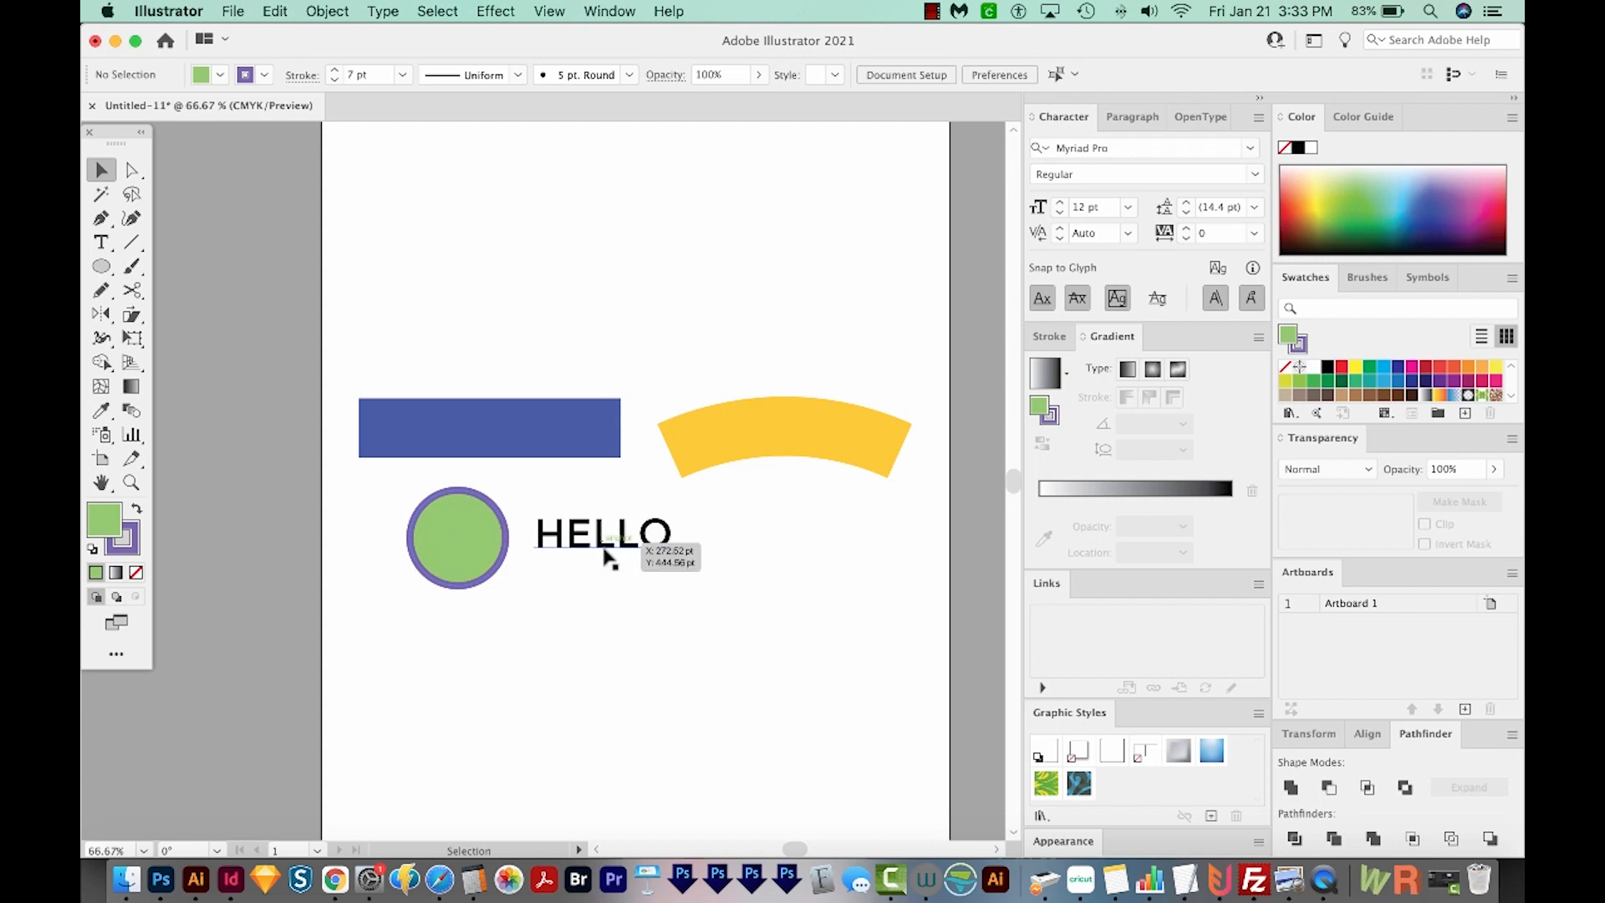
click(602, 533)
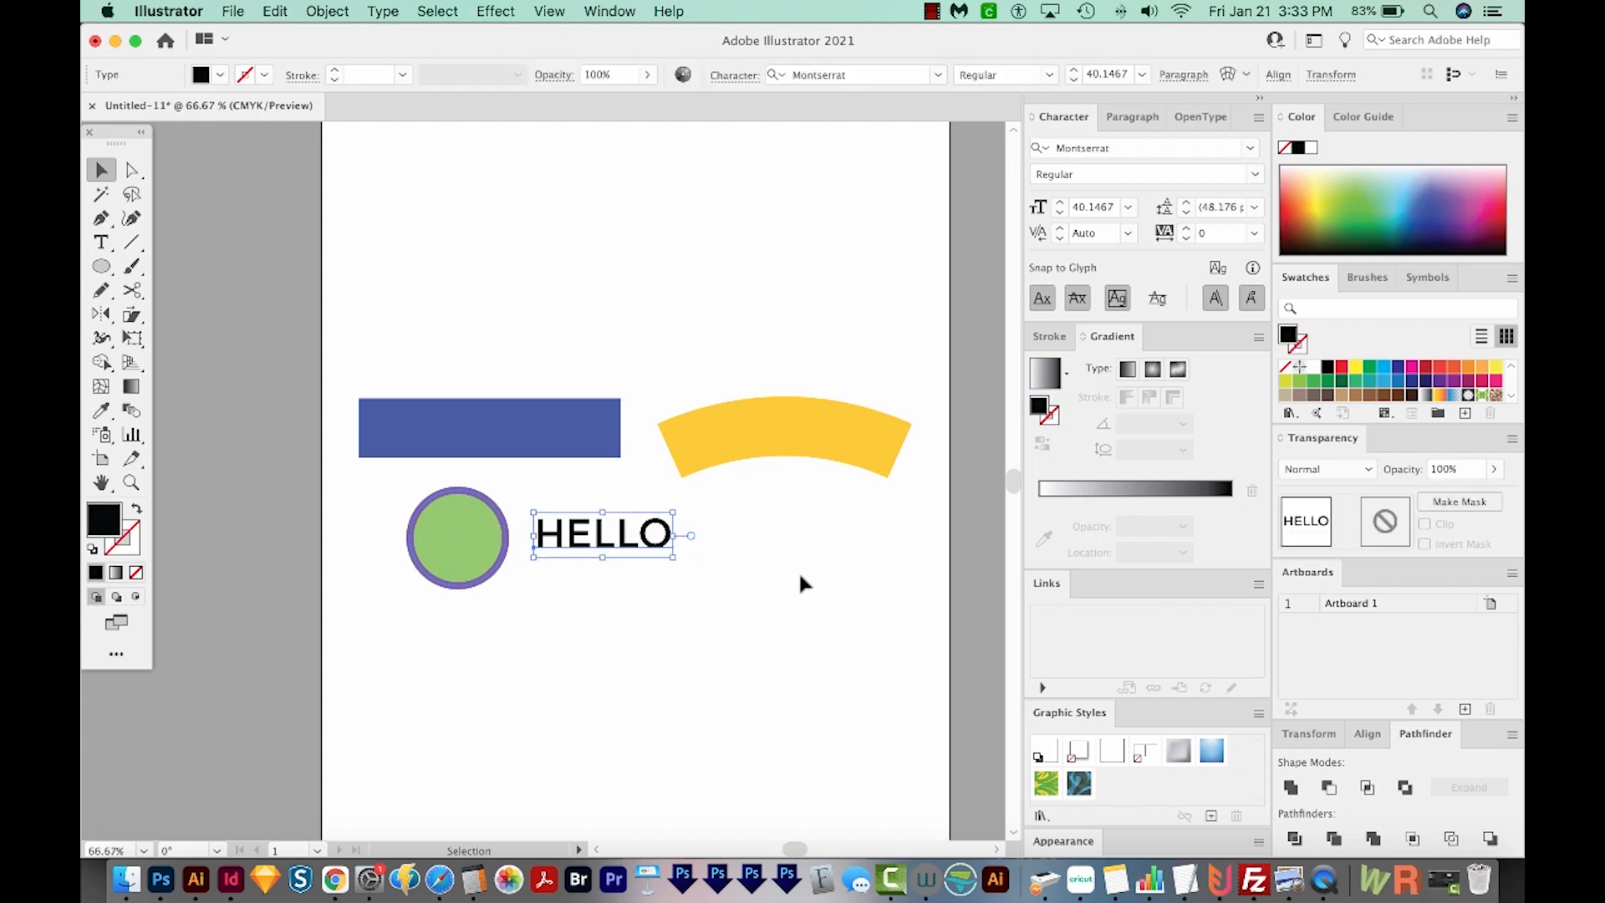
click(752, 701)
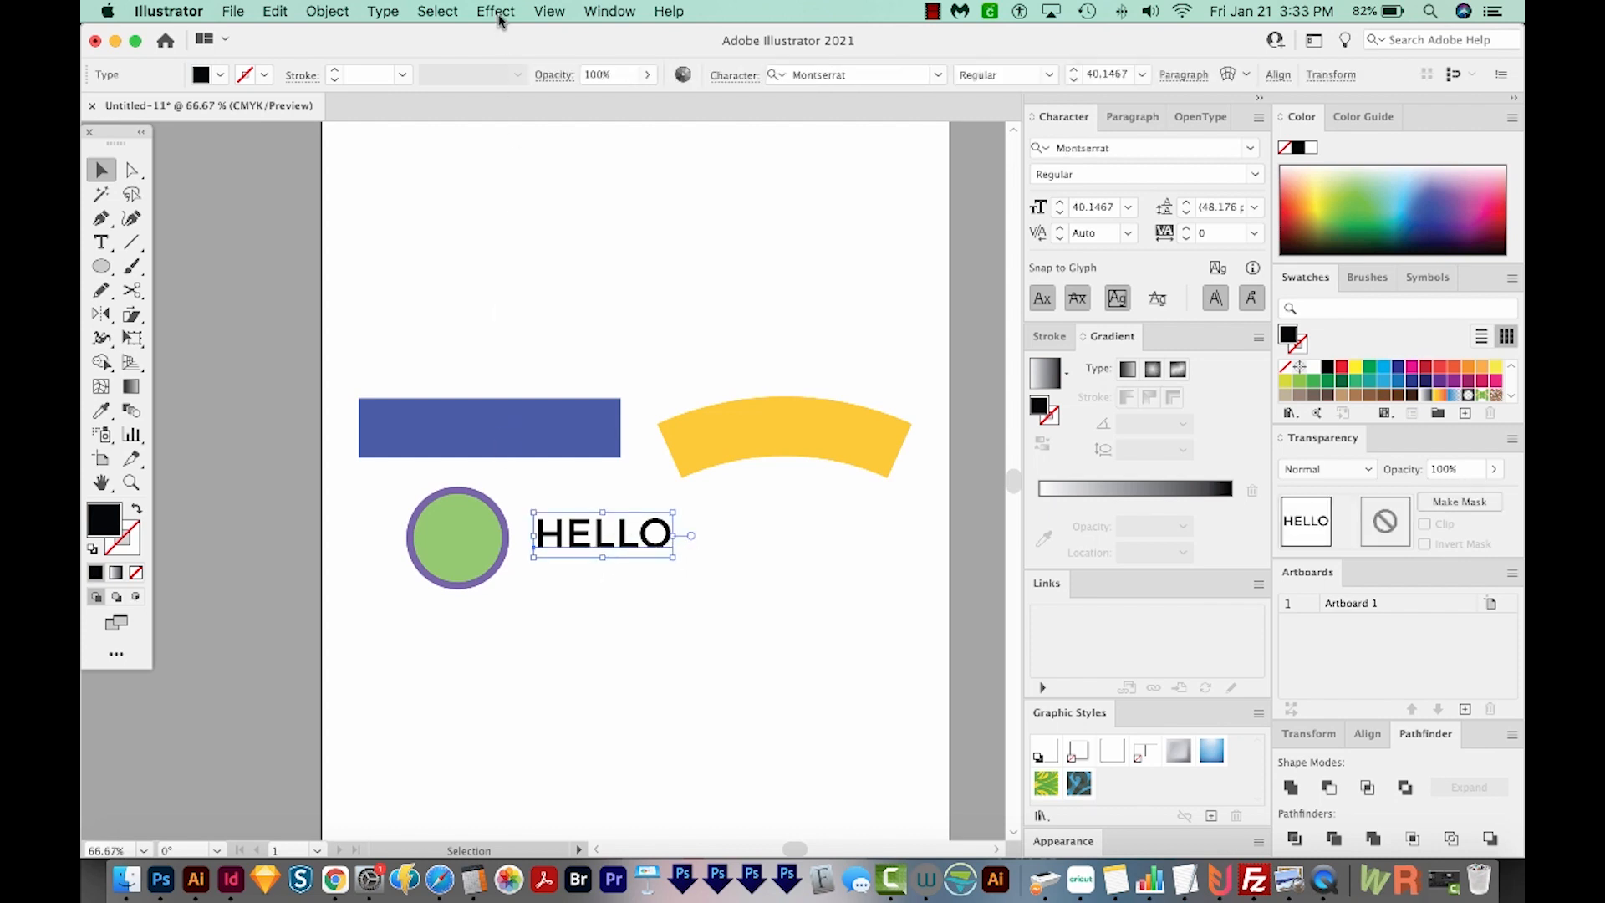
click(382, 11)
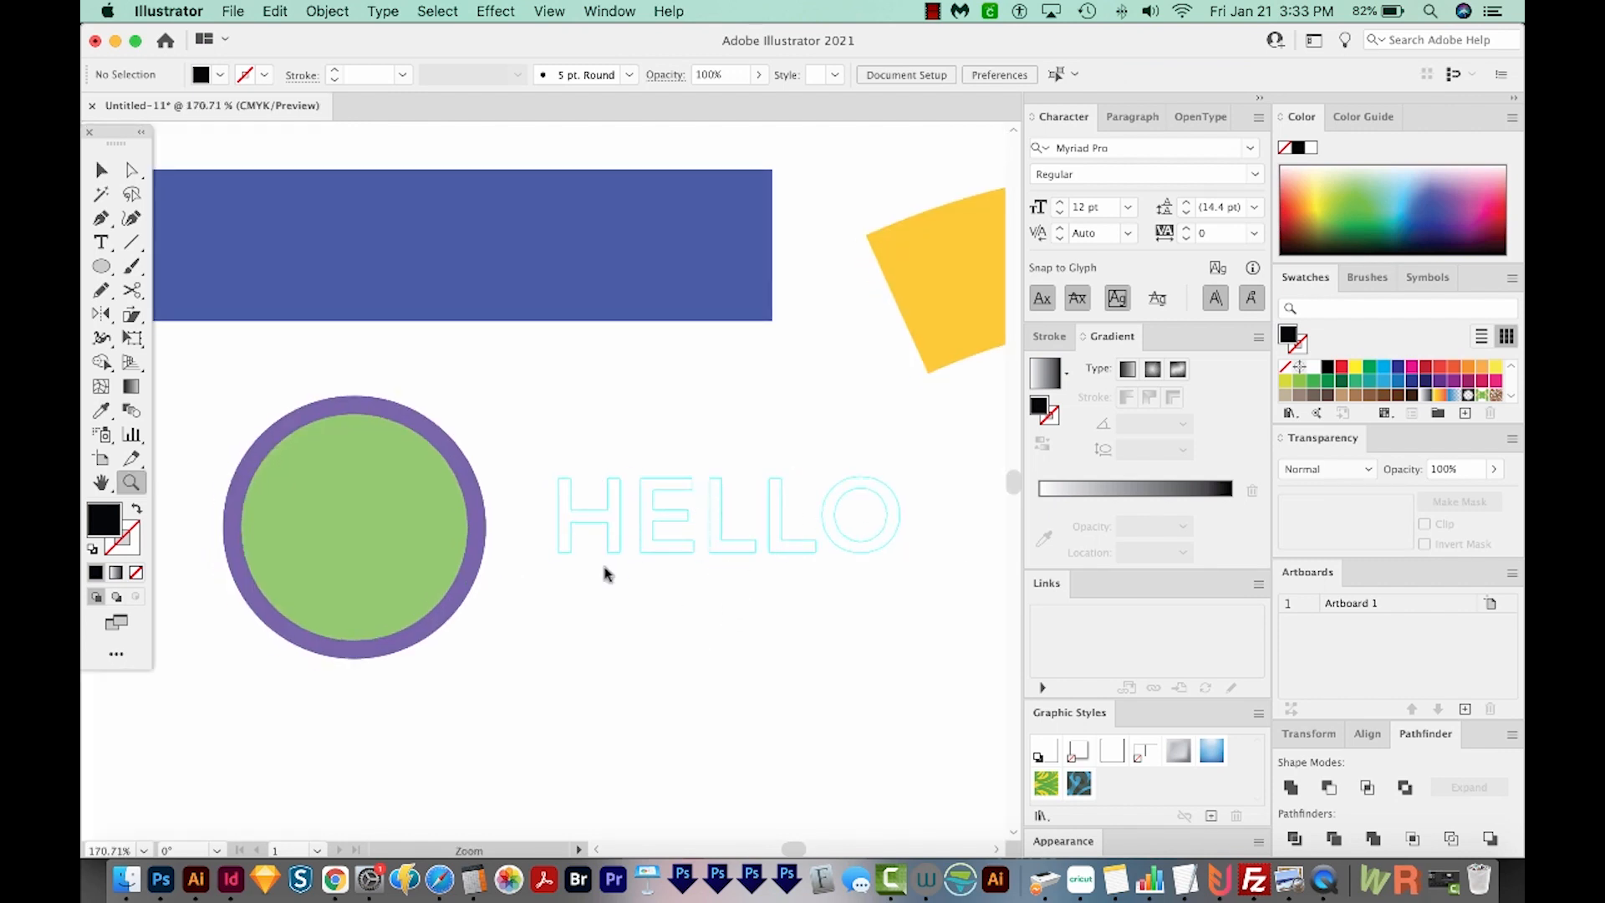
mouse_move(670, 562)
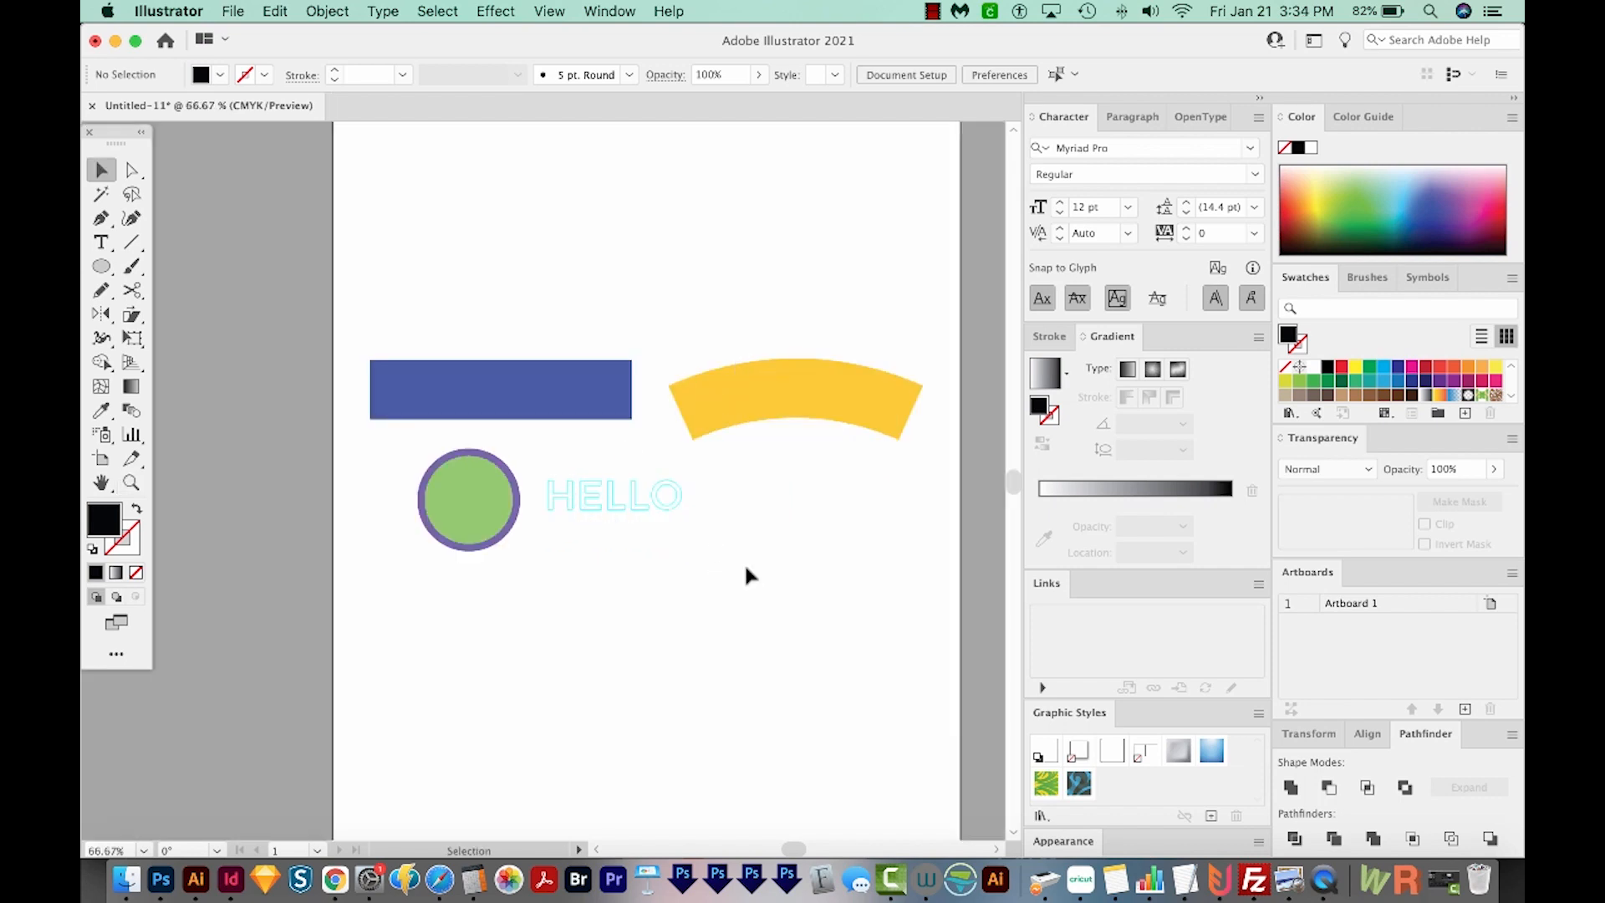
click(788, 409)
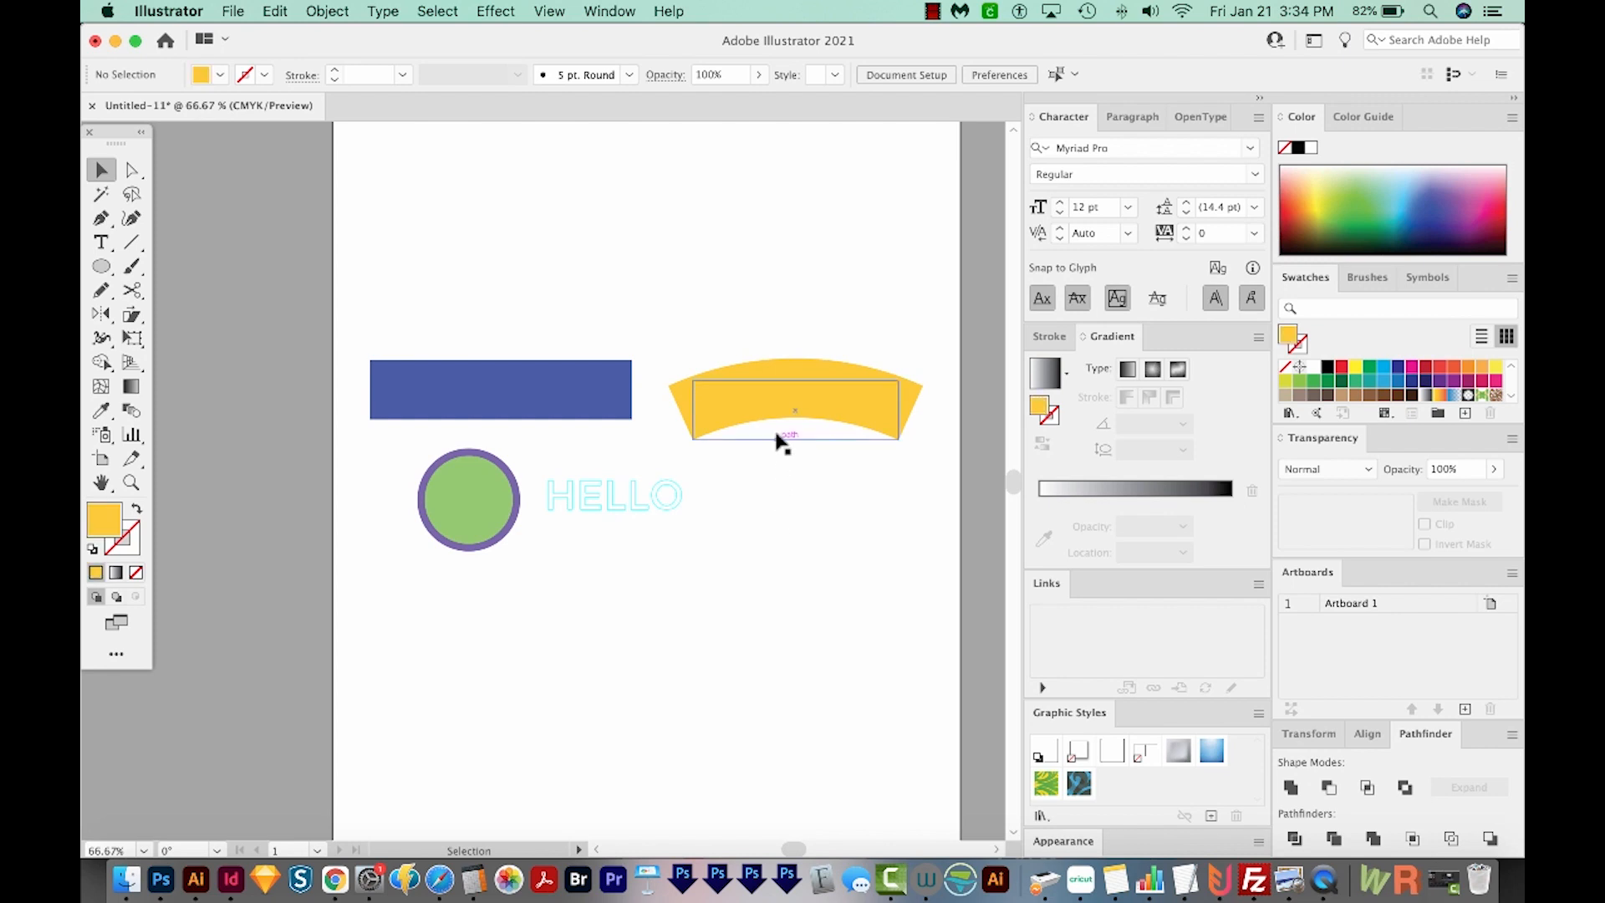
click(794, 404)
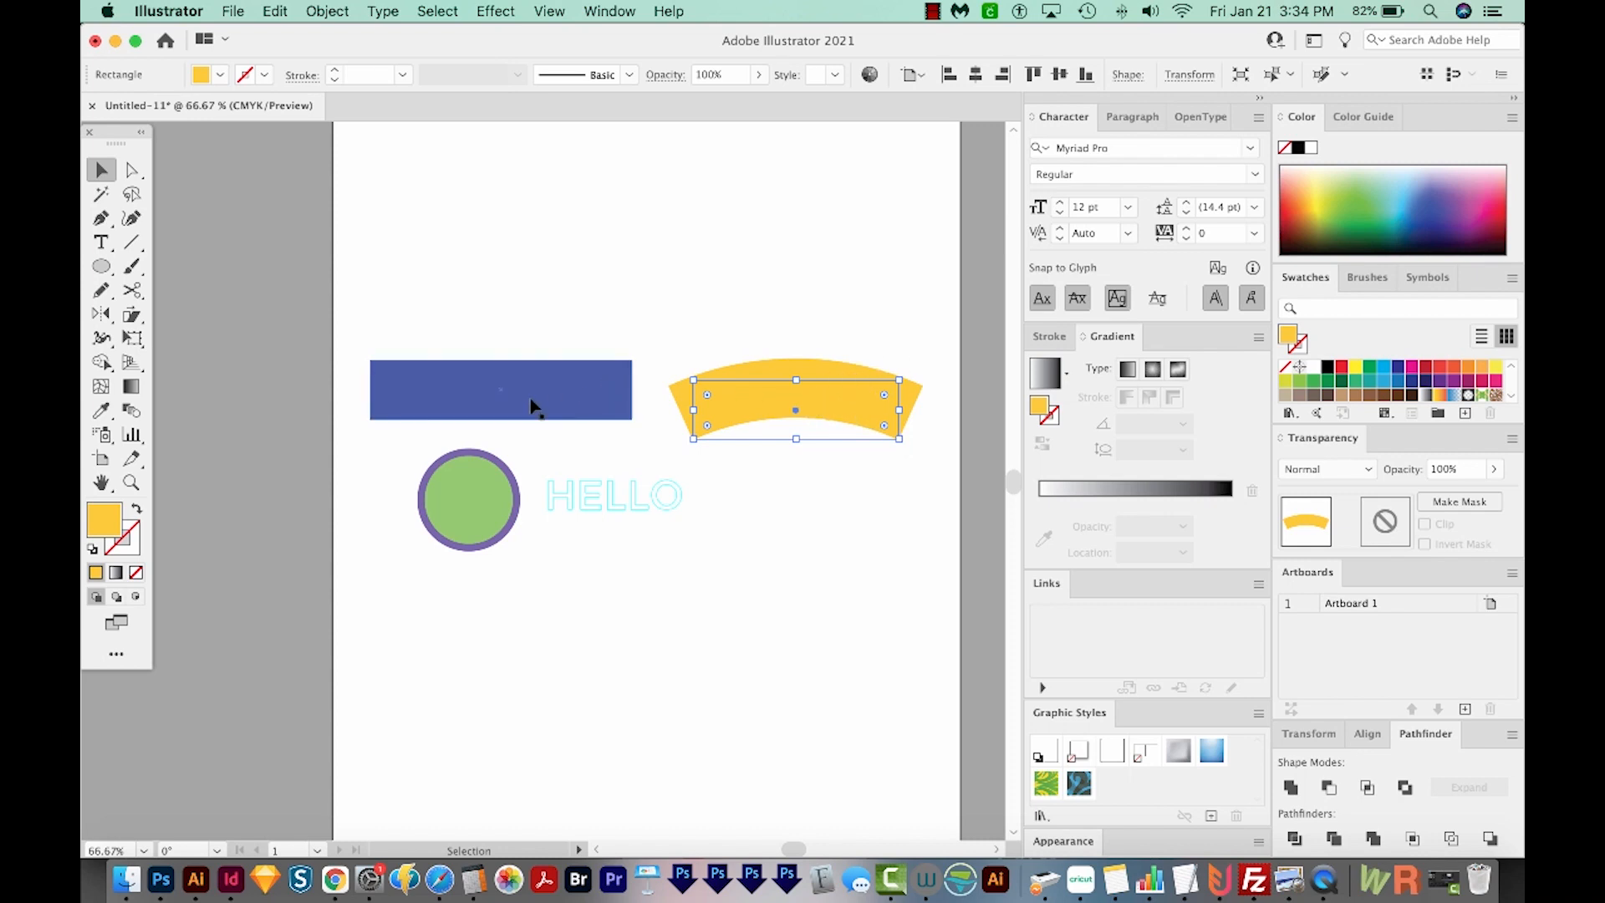
click(500, 390)
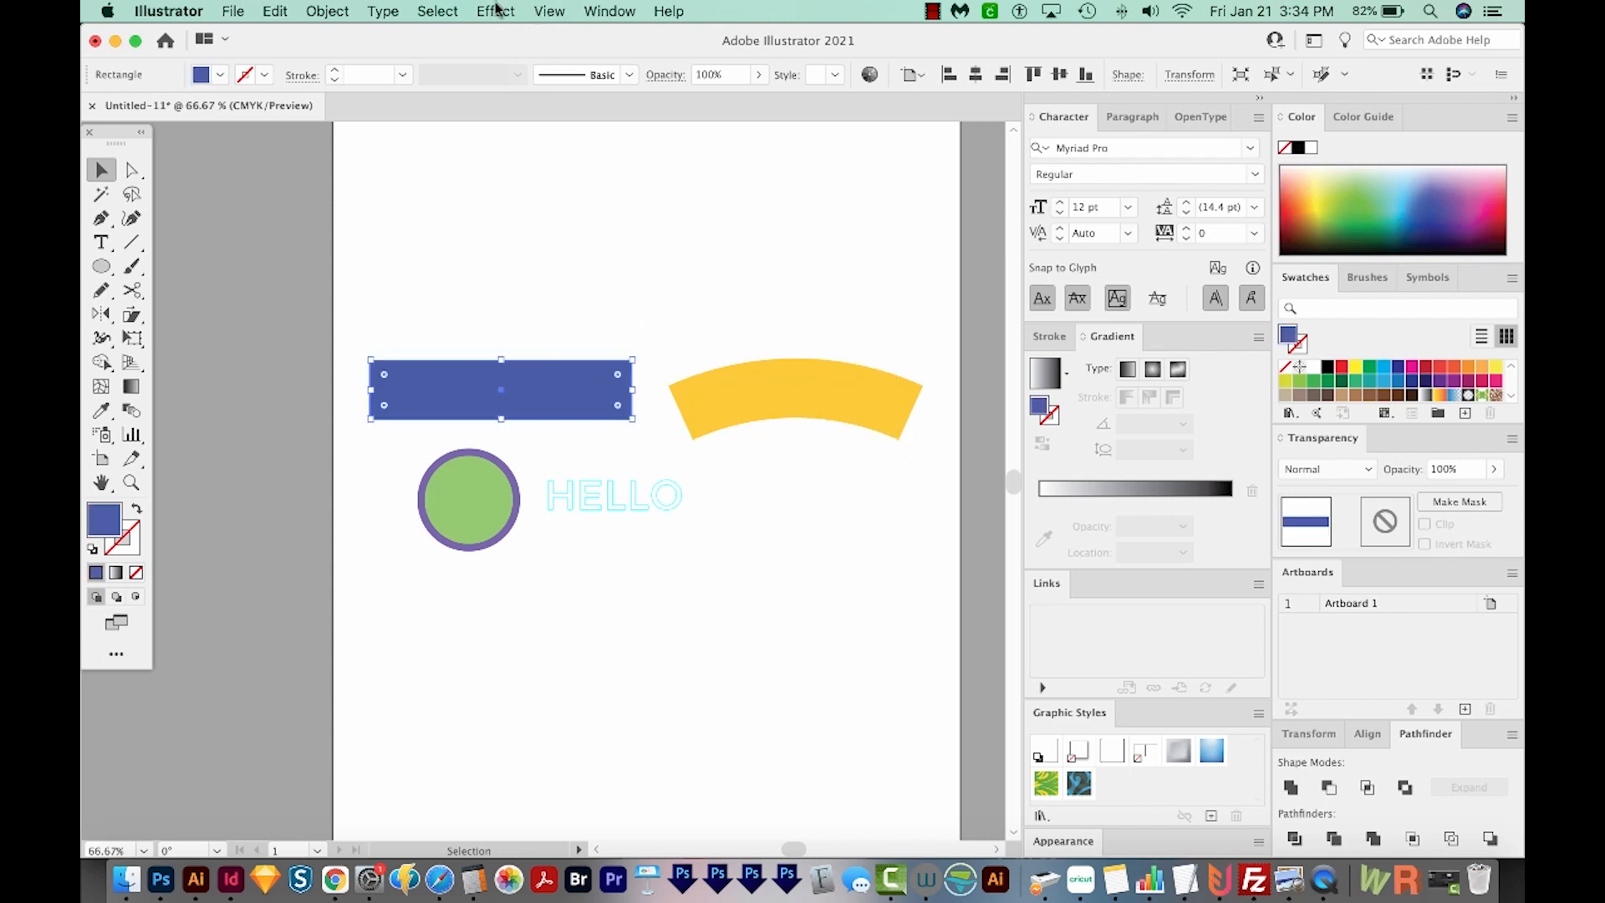
click(496, 11)
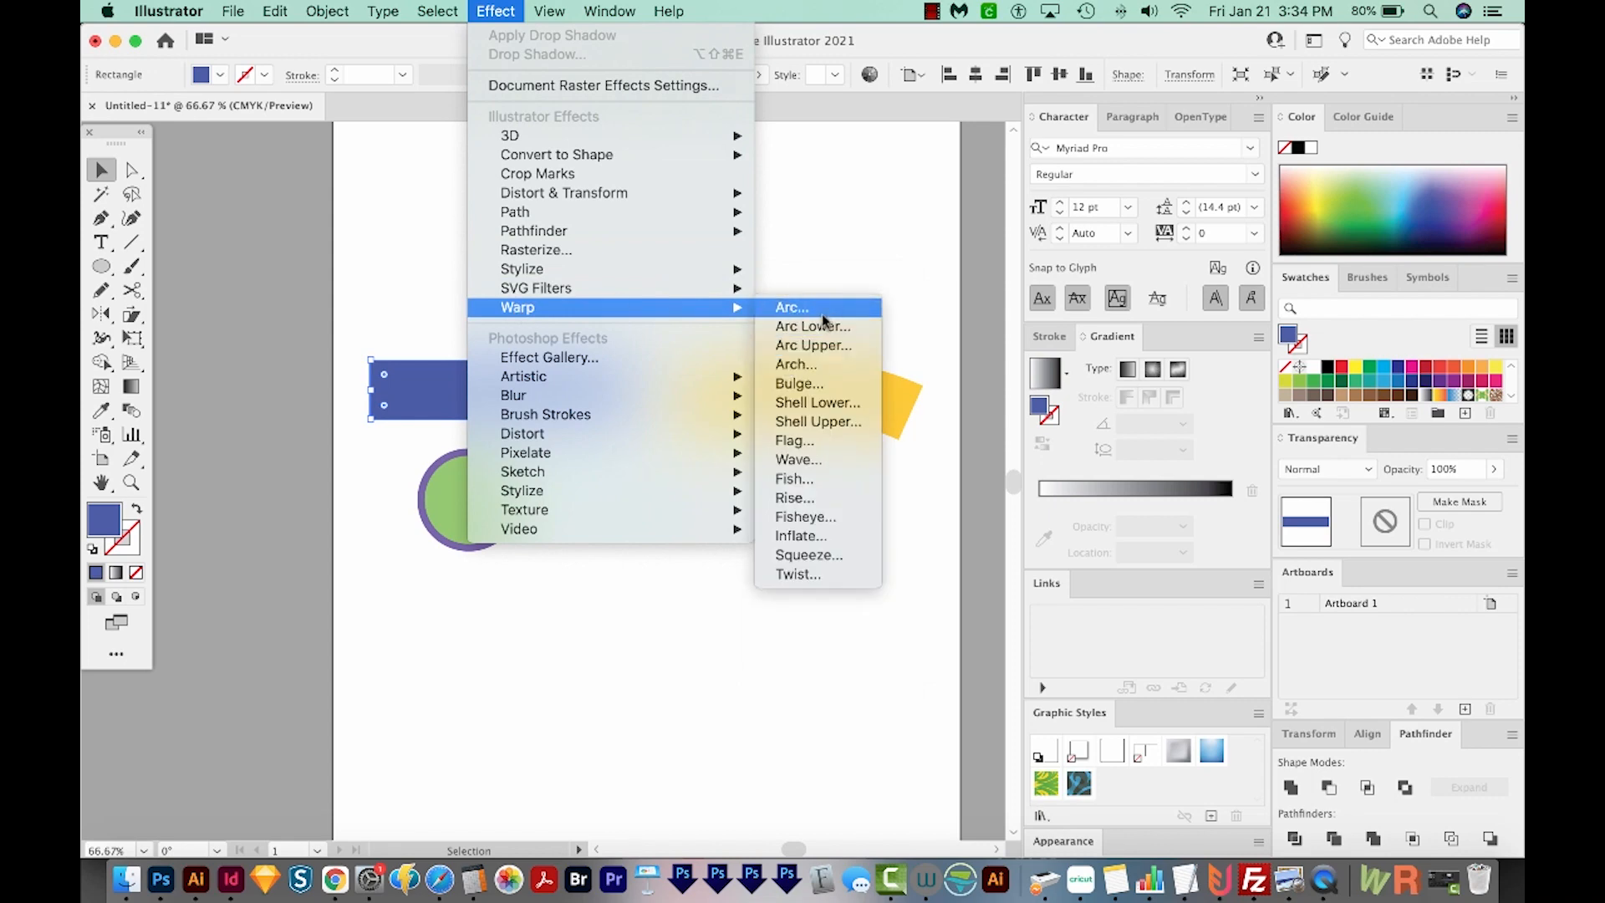
click(791, 307)
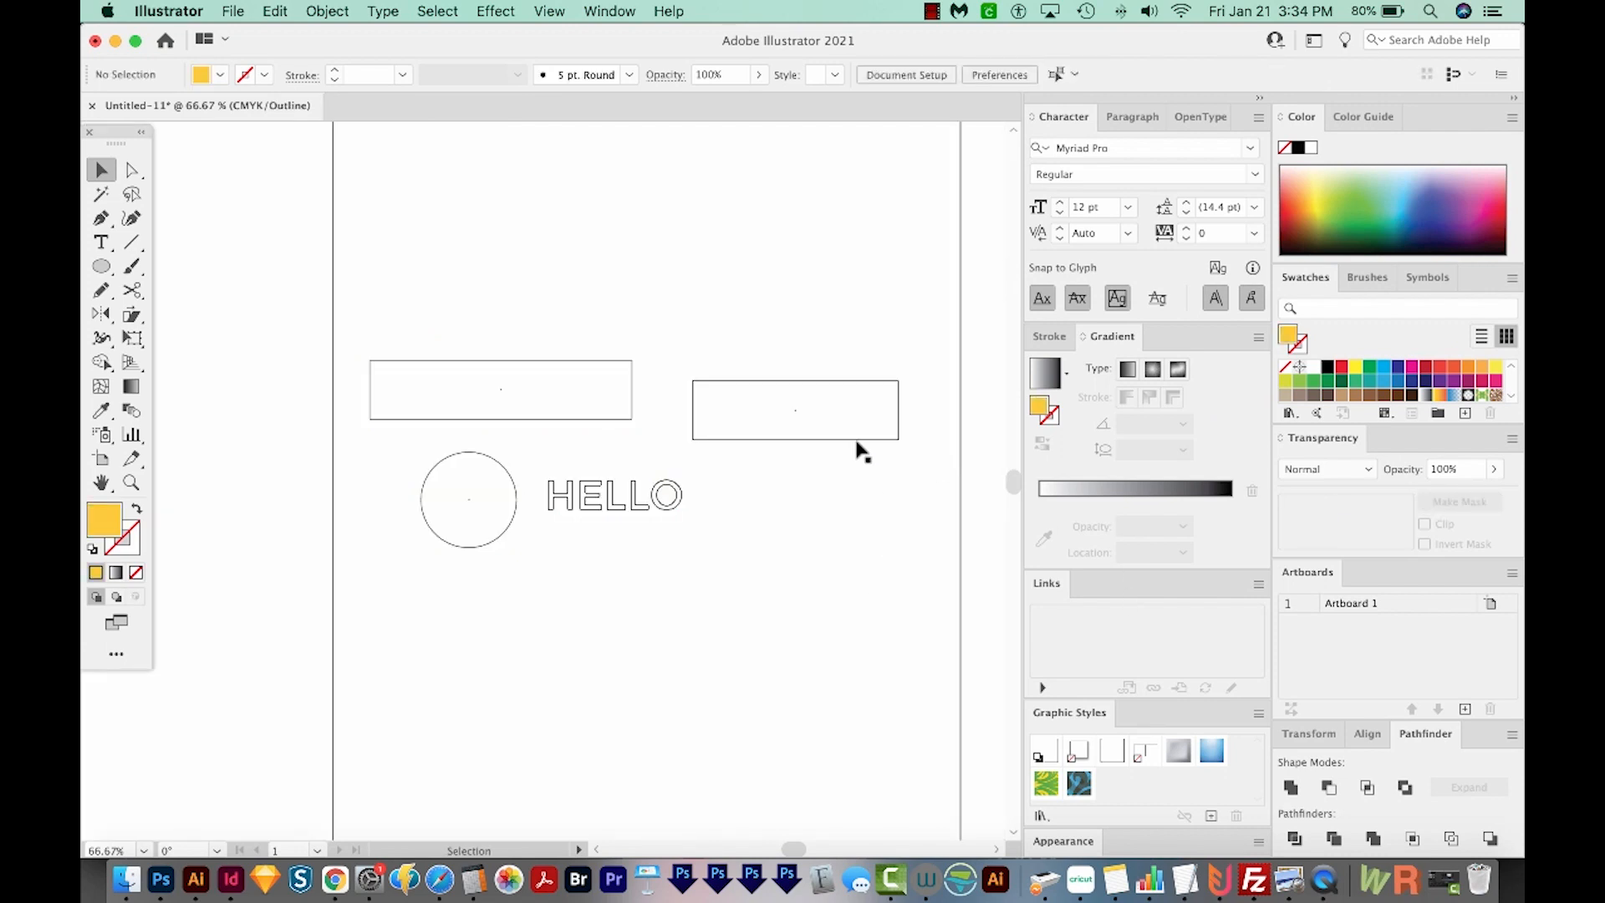
mouse_move(755, 471)
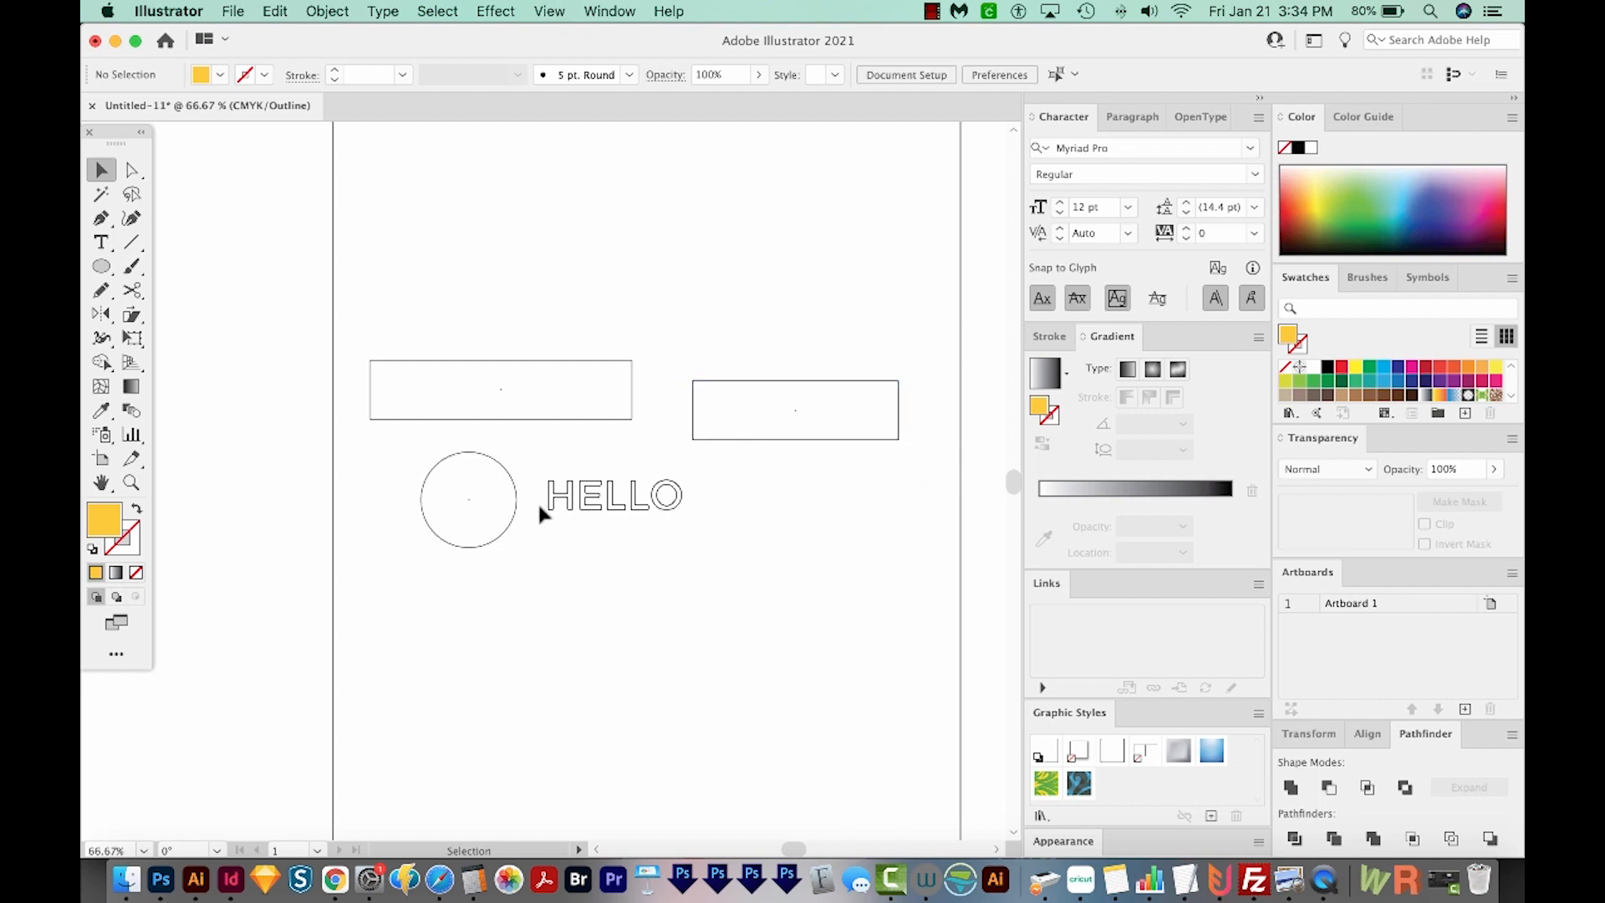
mouse_move(465, 546)
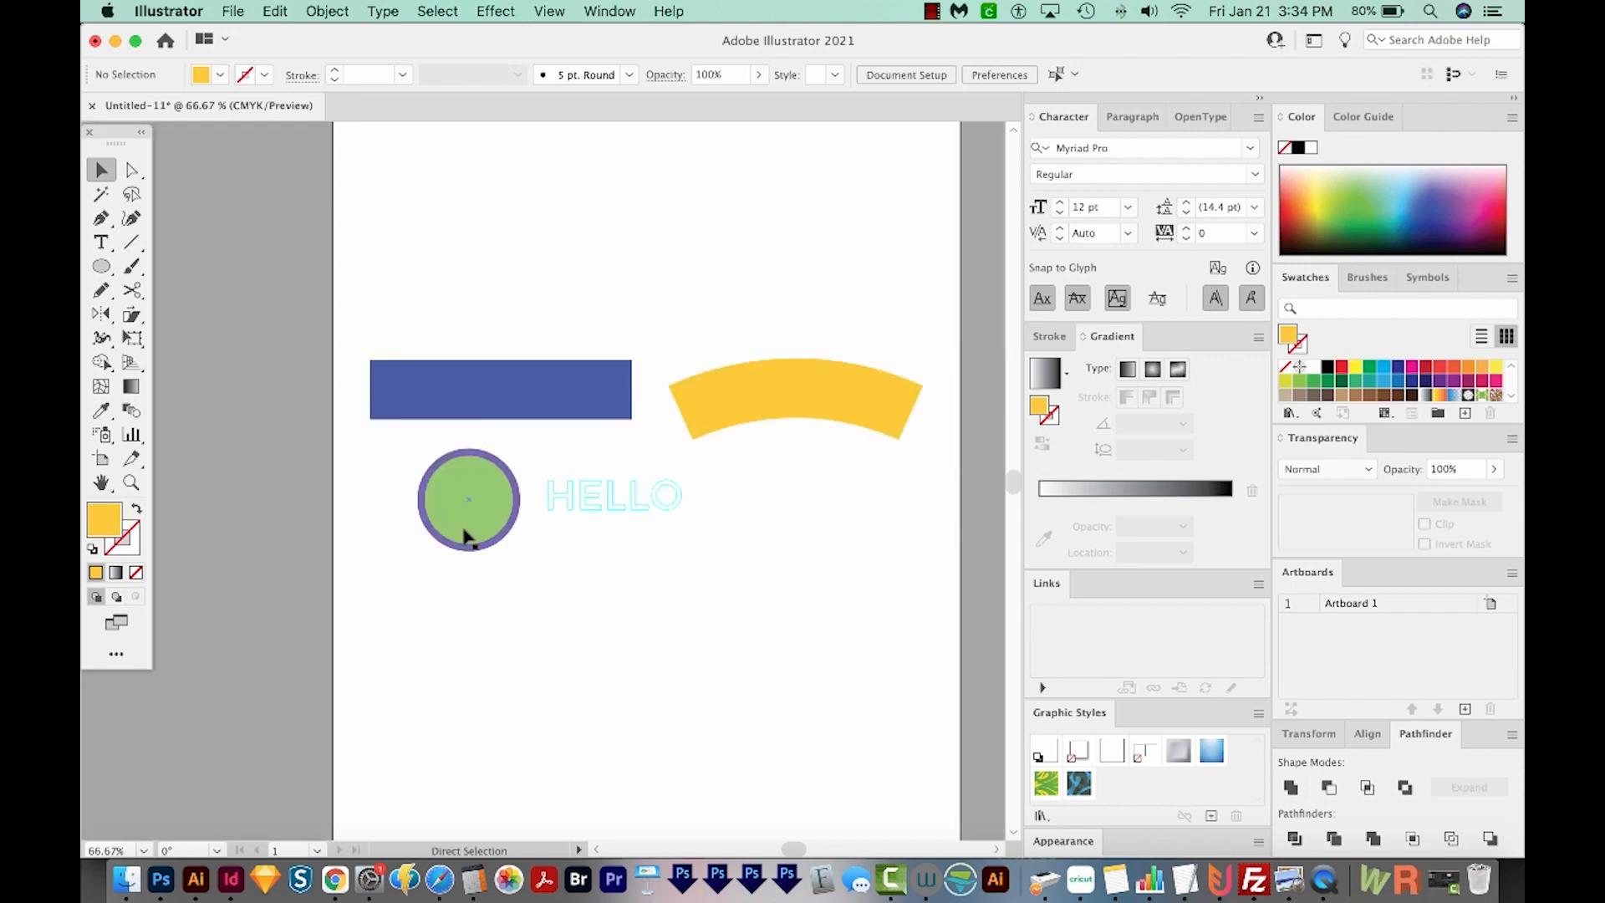
click(797, 400)
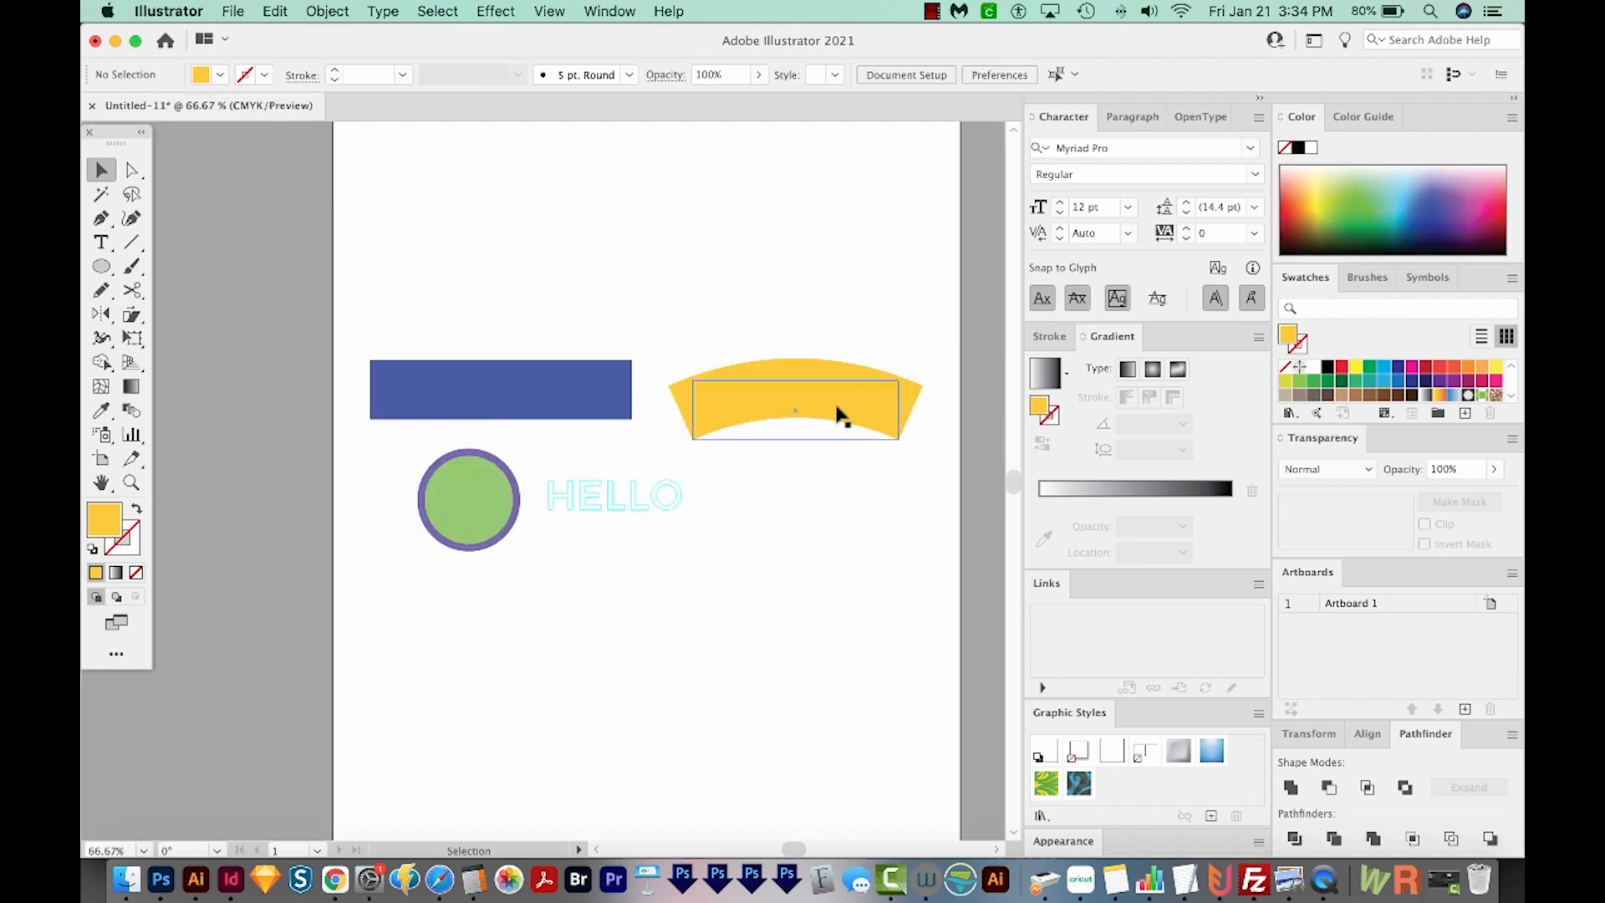
- Select the yellow warped arc and run Object > Expand Appearance
click(797, 399)
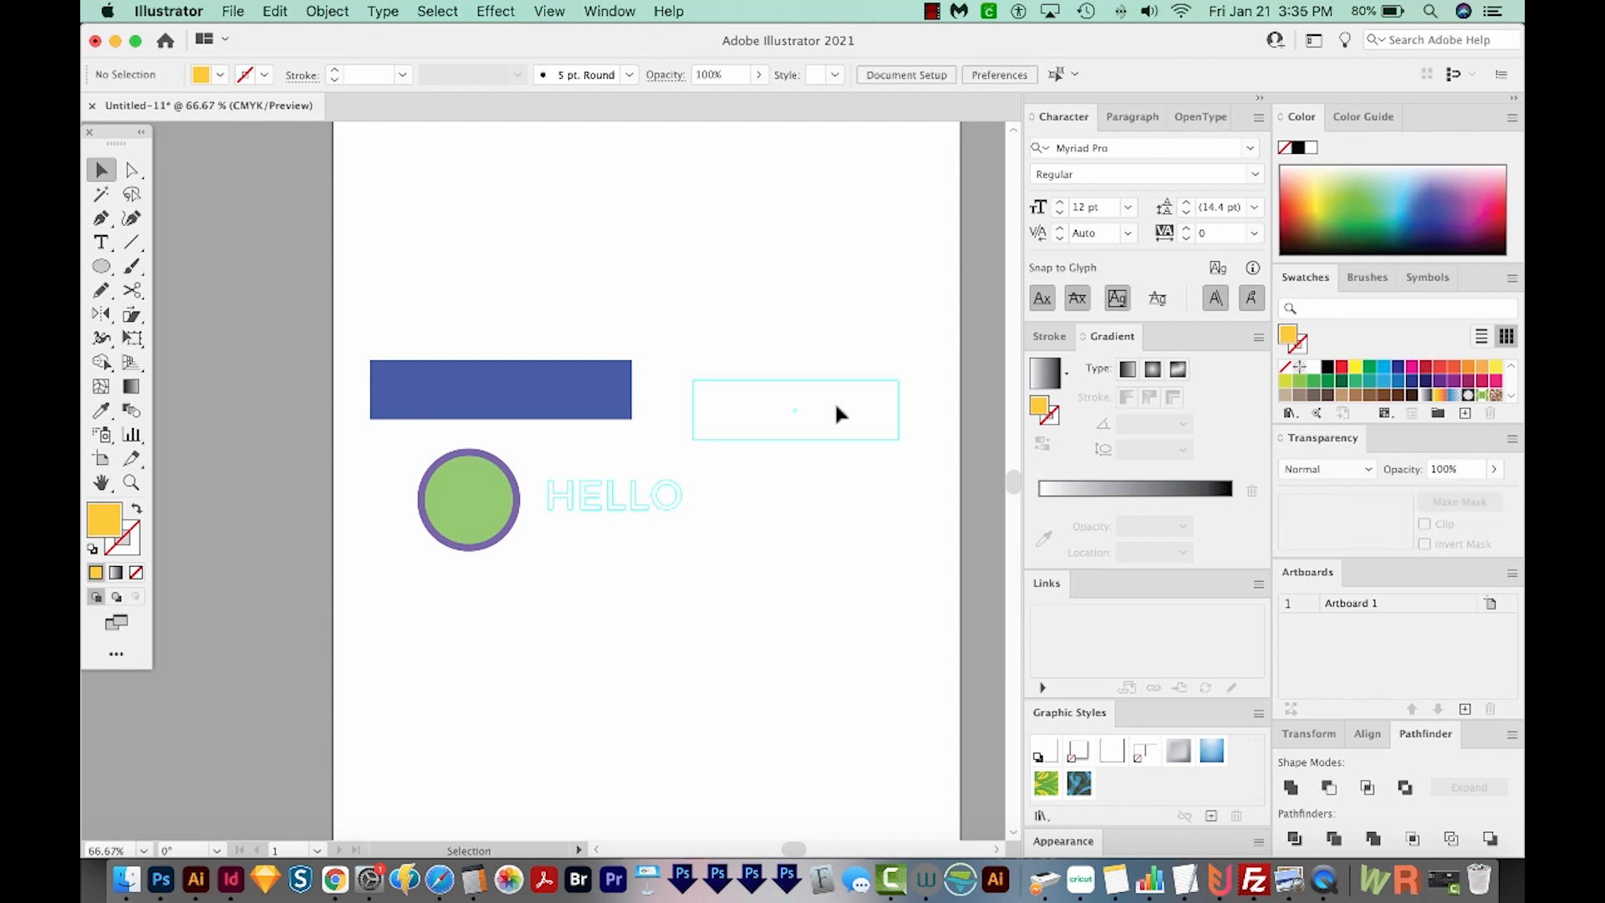
click(327, 11)
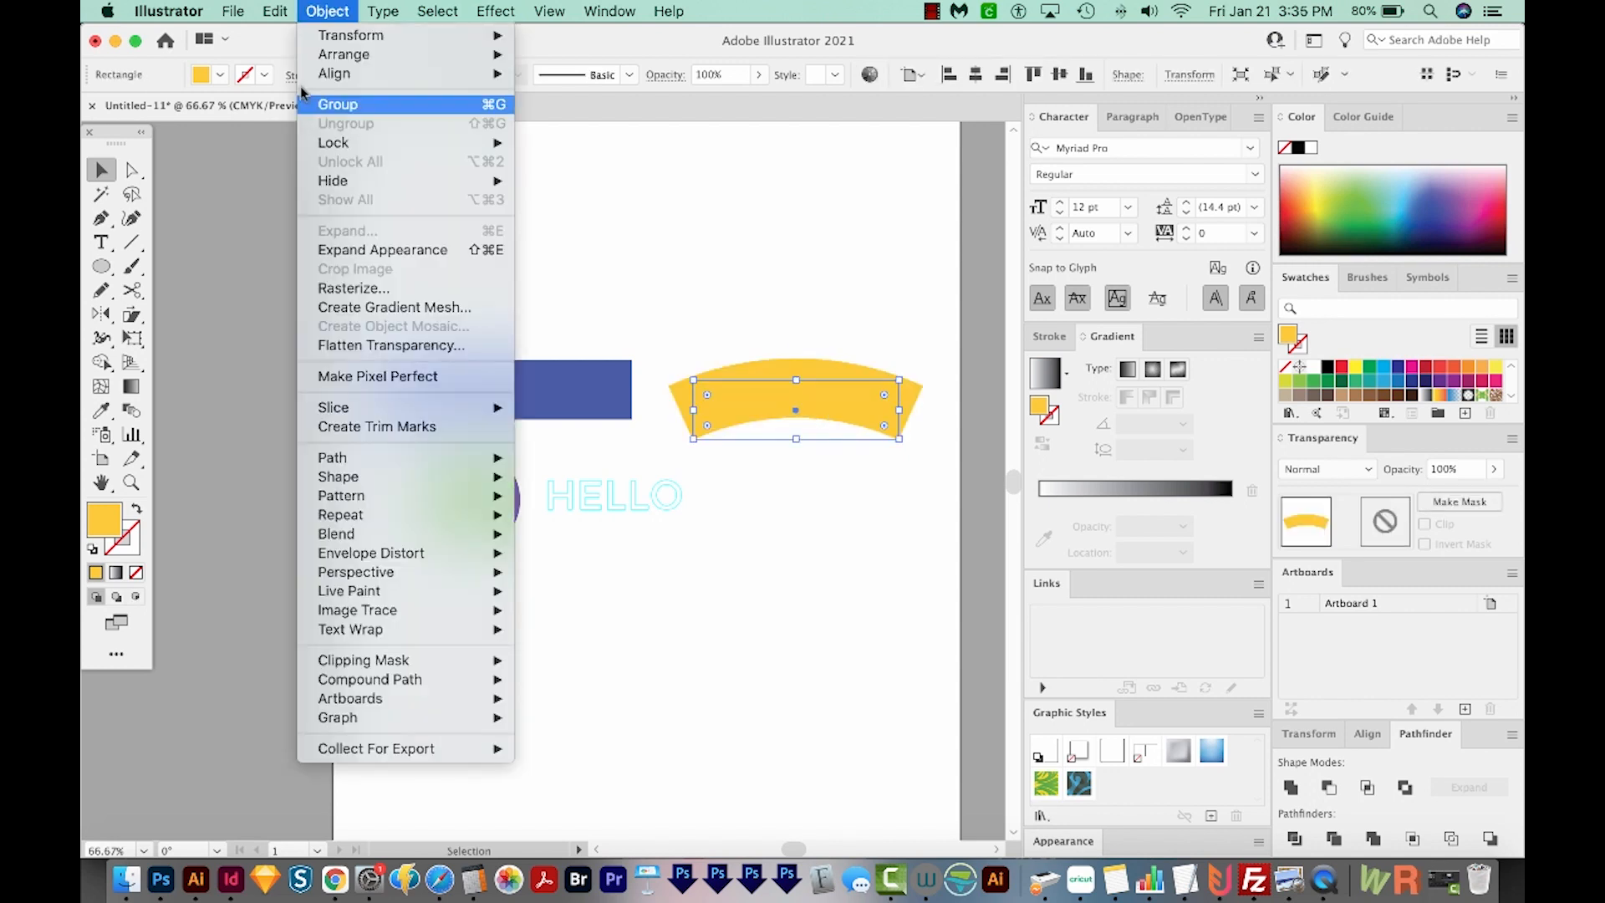
mouse_move(350, 35)
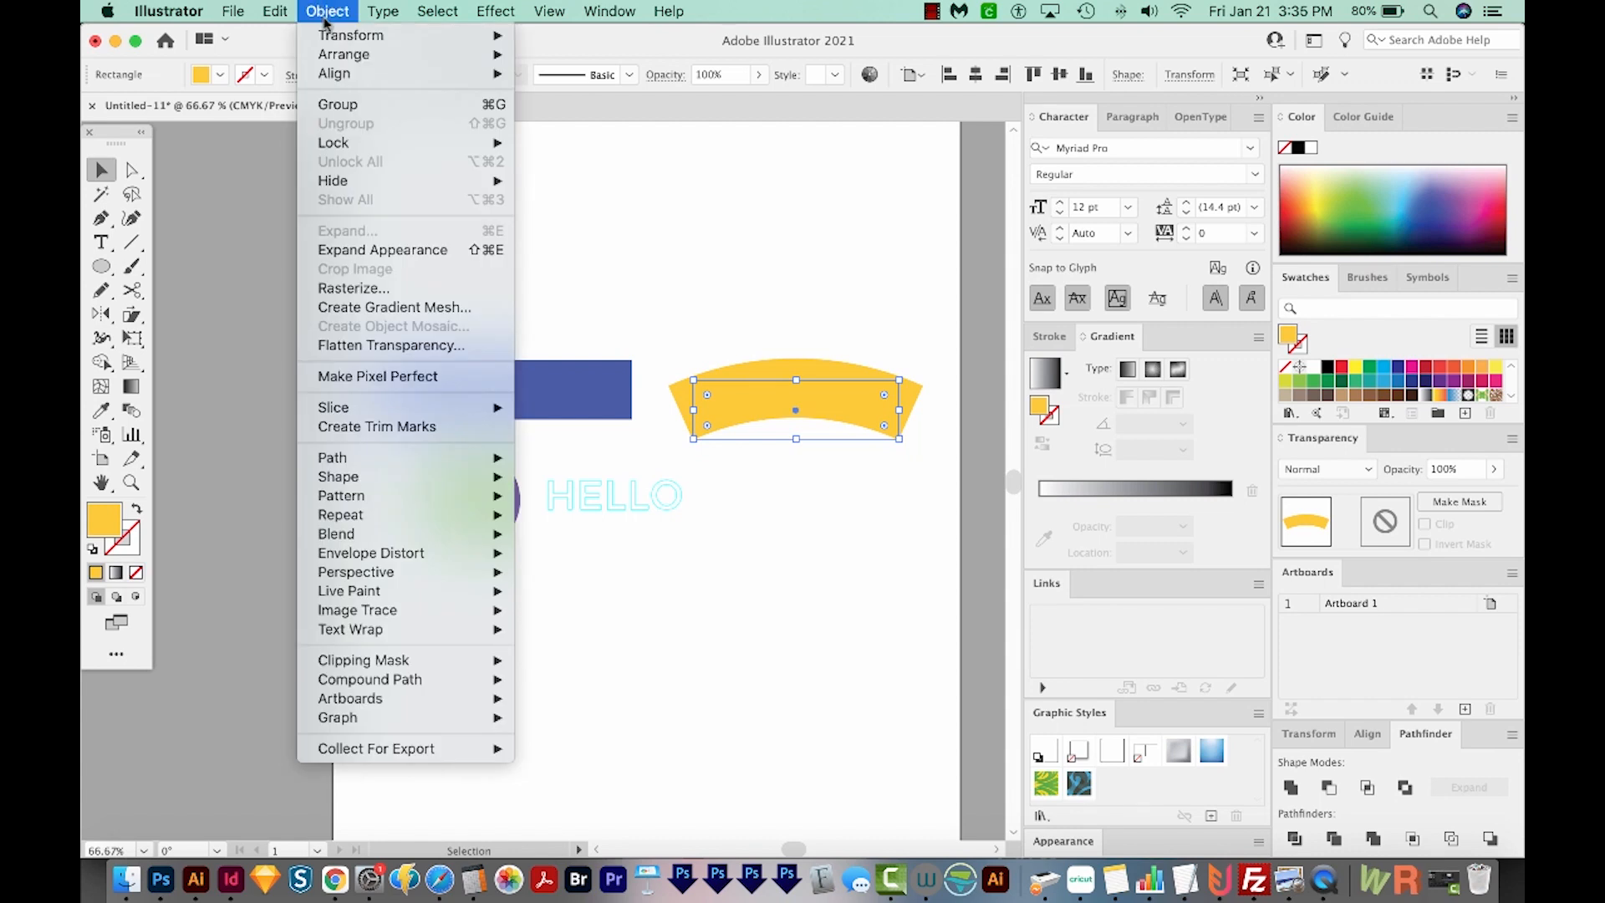
mouse_move(400, 249)
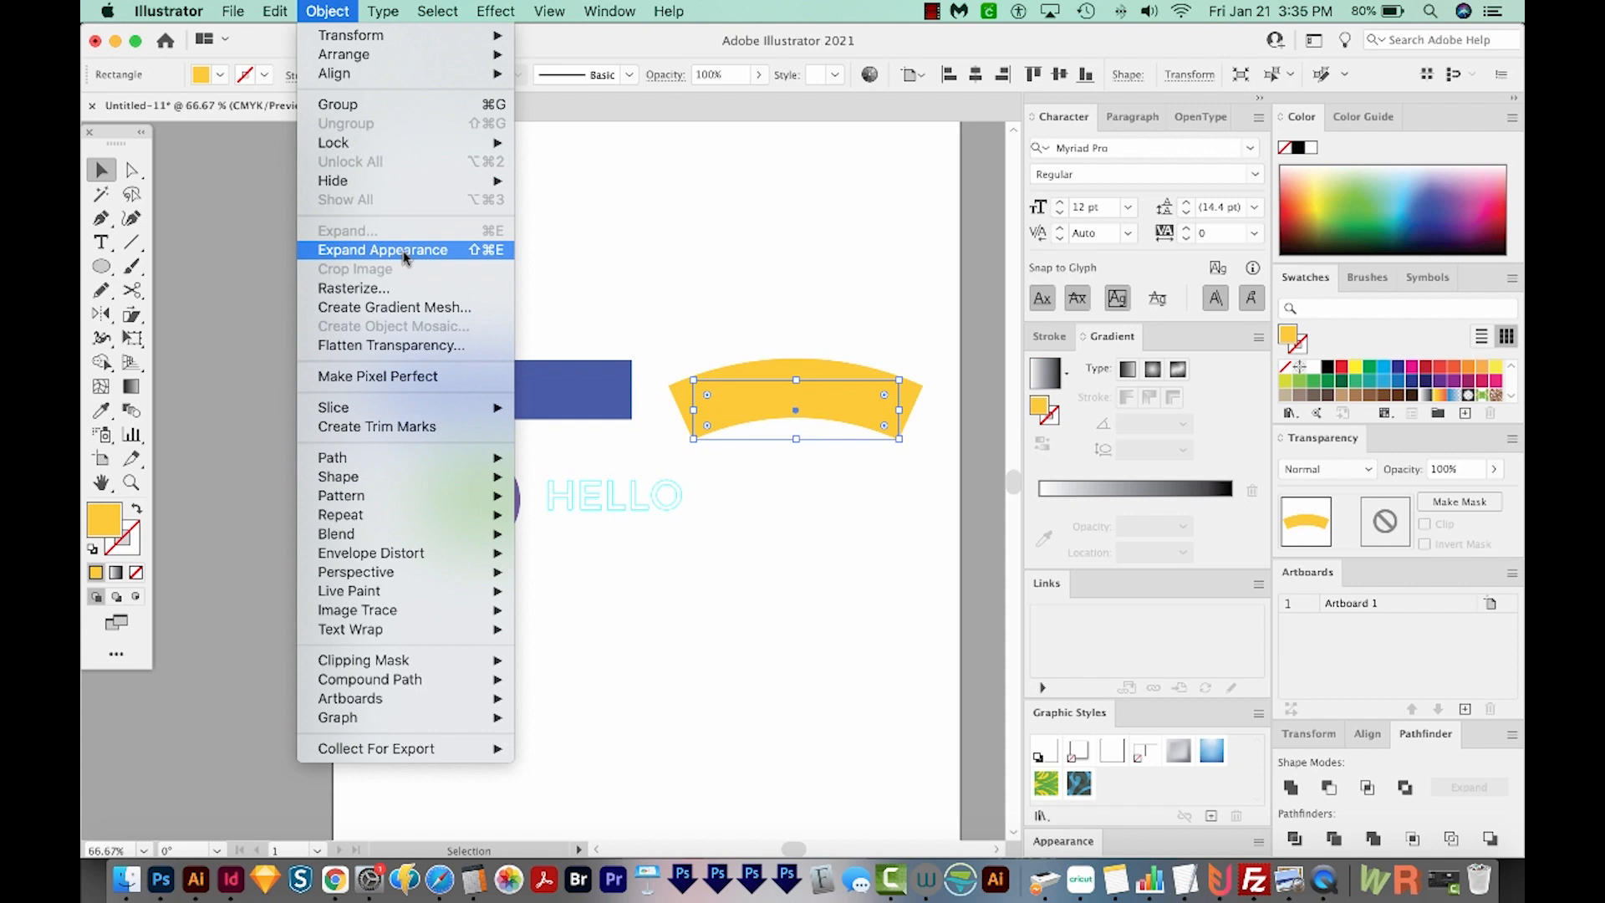
click(381, 249)
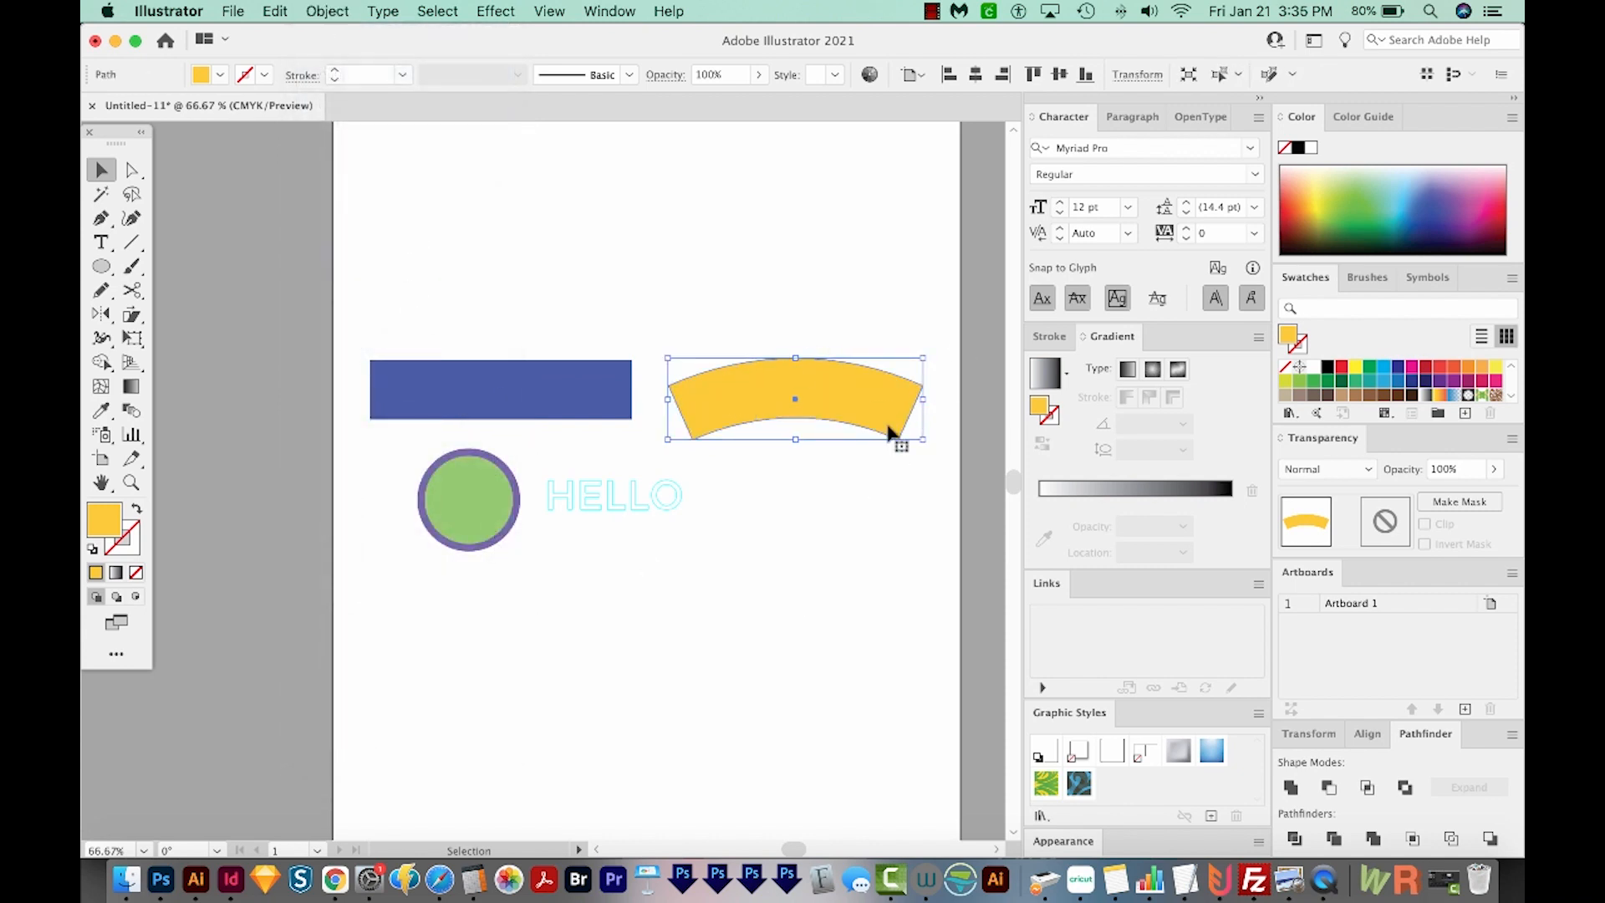
mouse_move(854, 507)
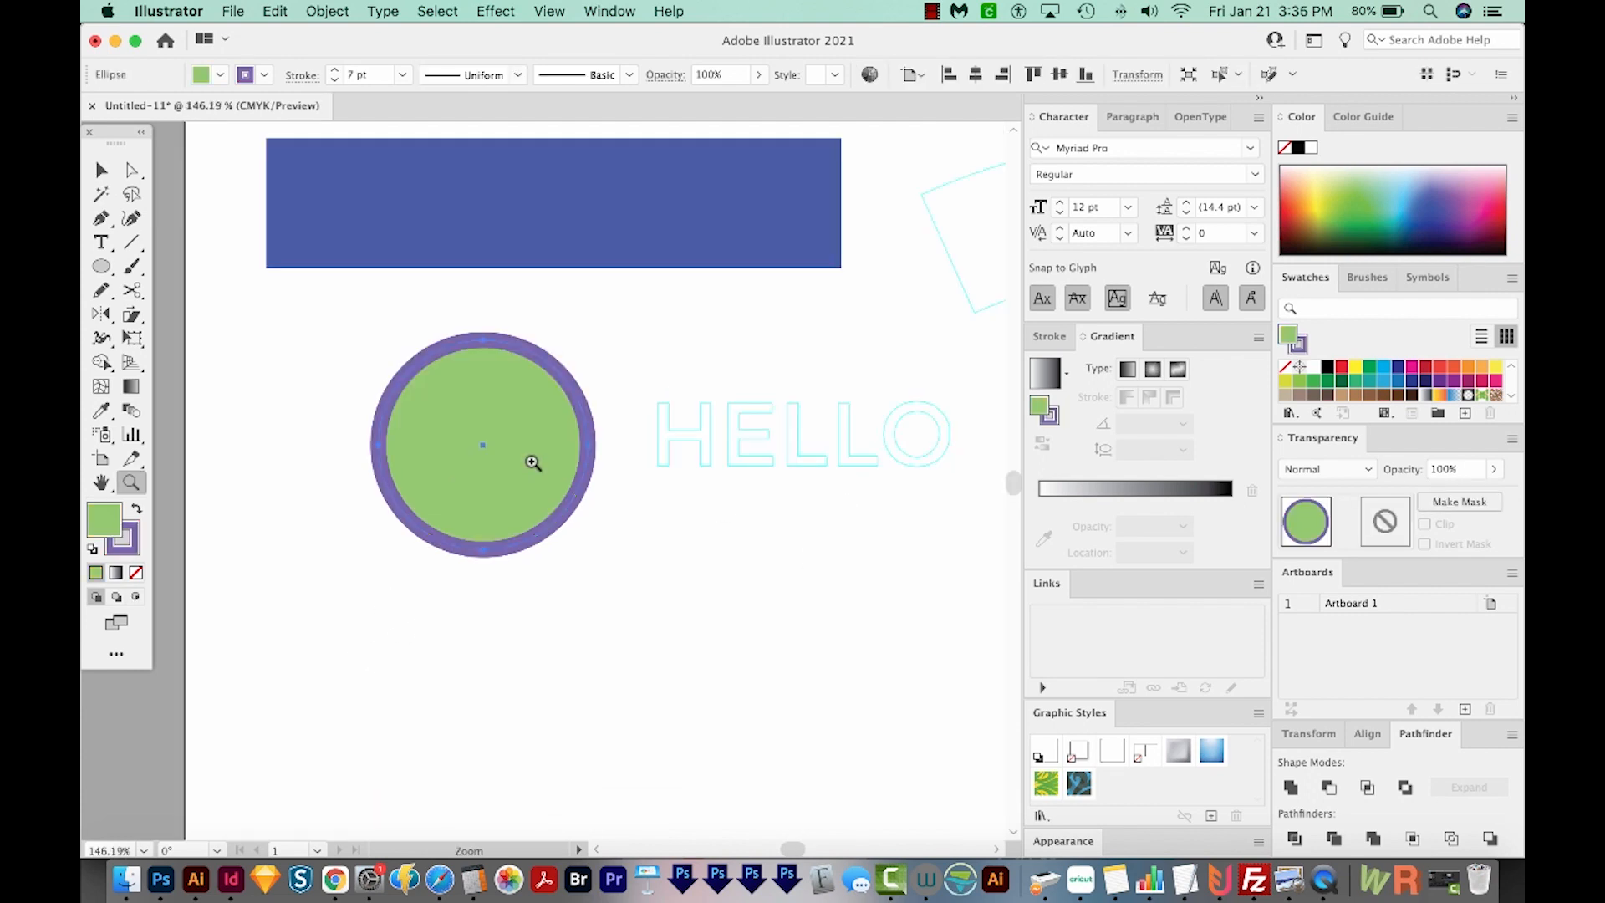
- Make guides from the green circle with purple outline and zoom in on them
click(327, 11)
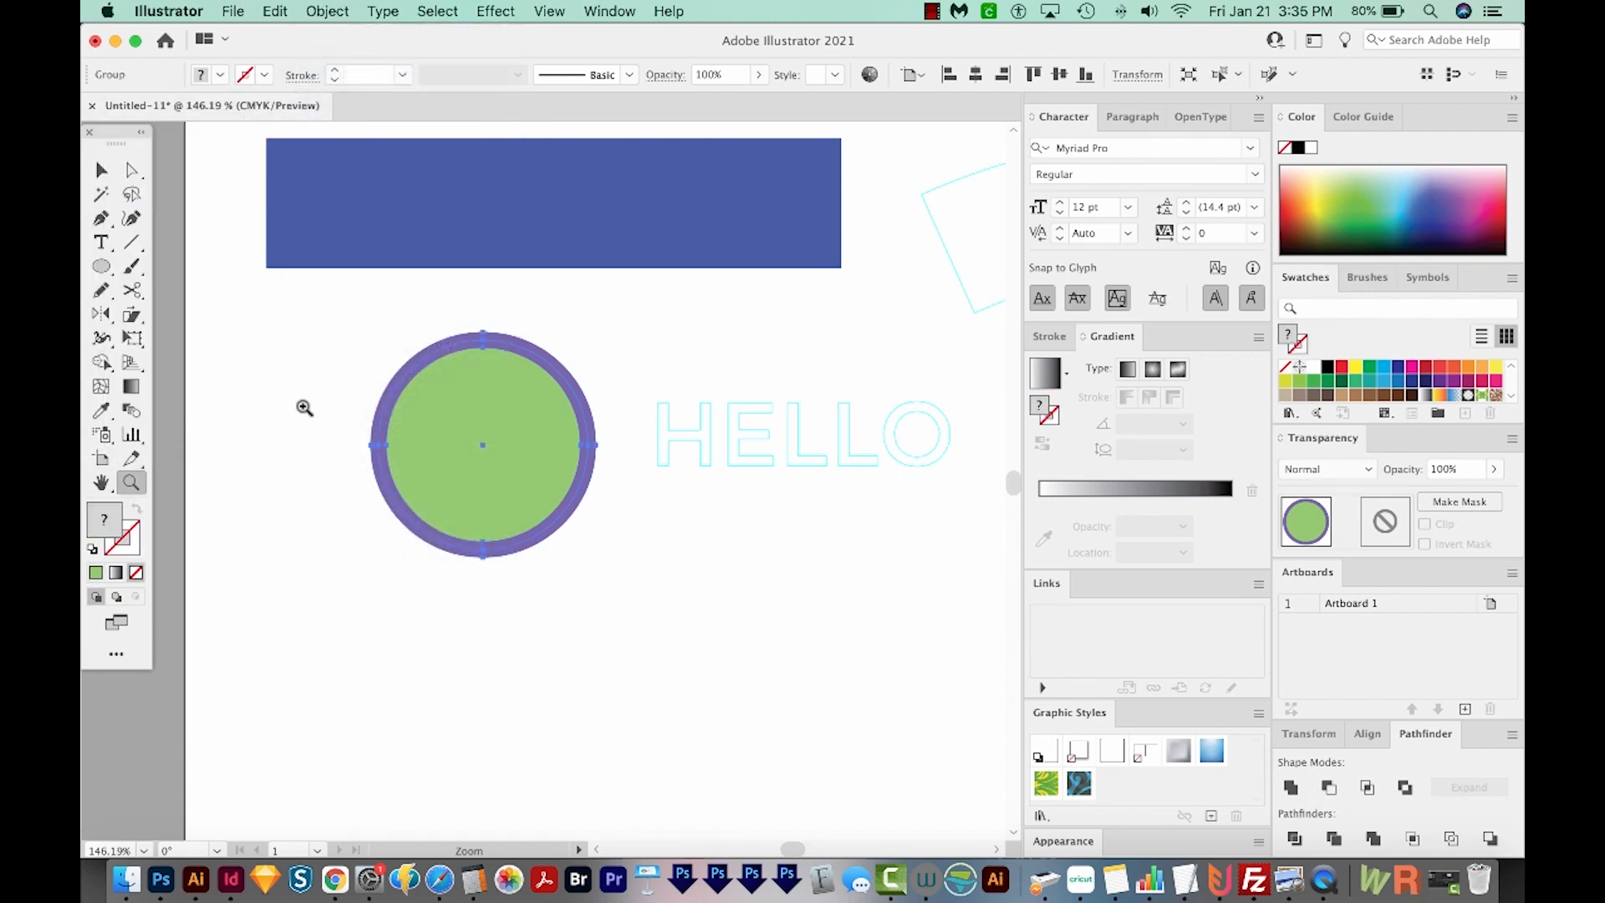
mouse_move(489, 384)
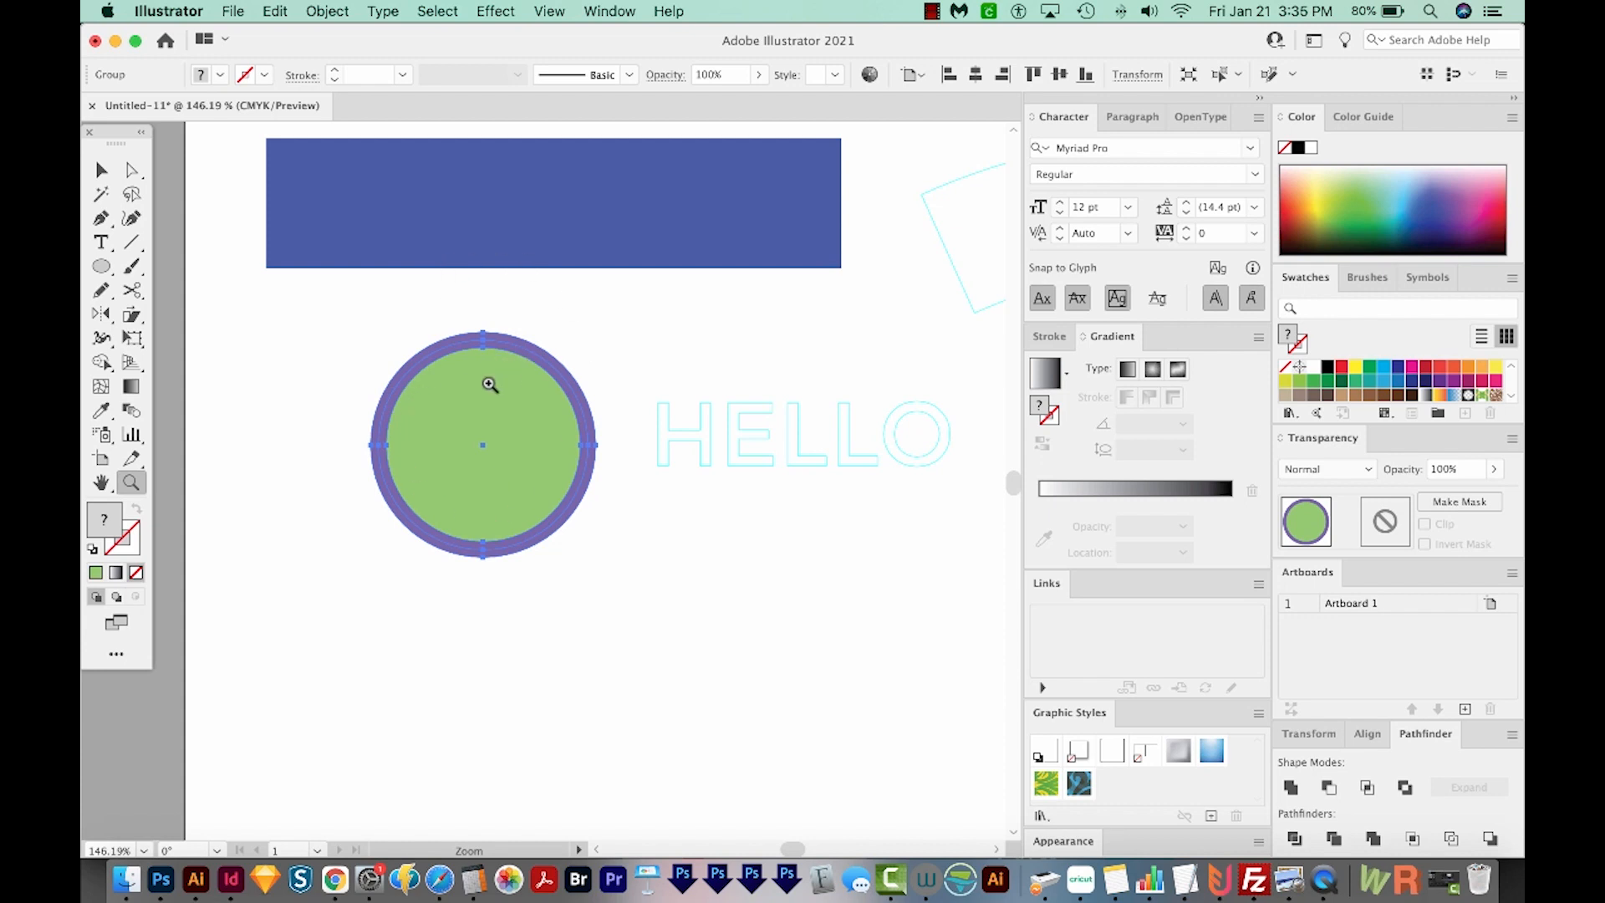
mouse_move(539, 533)
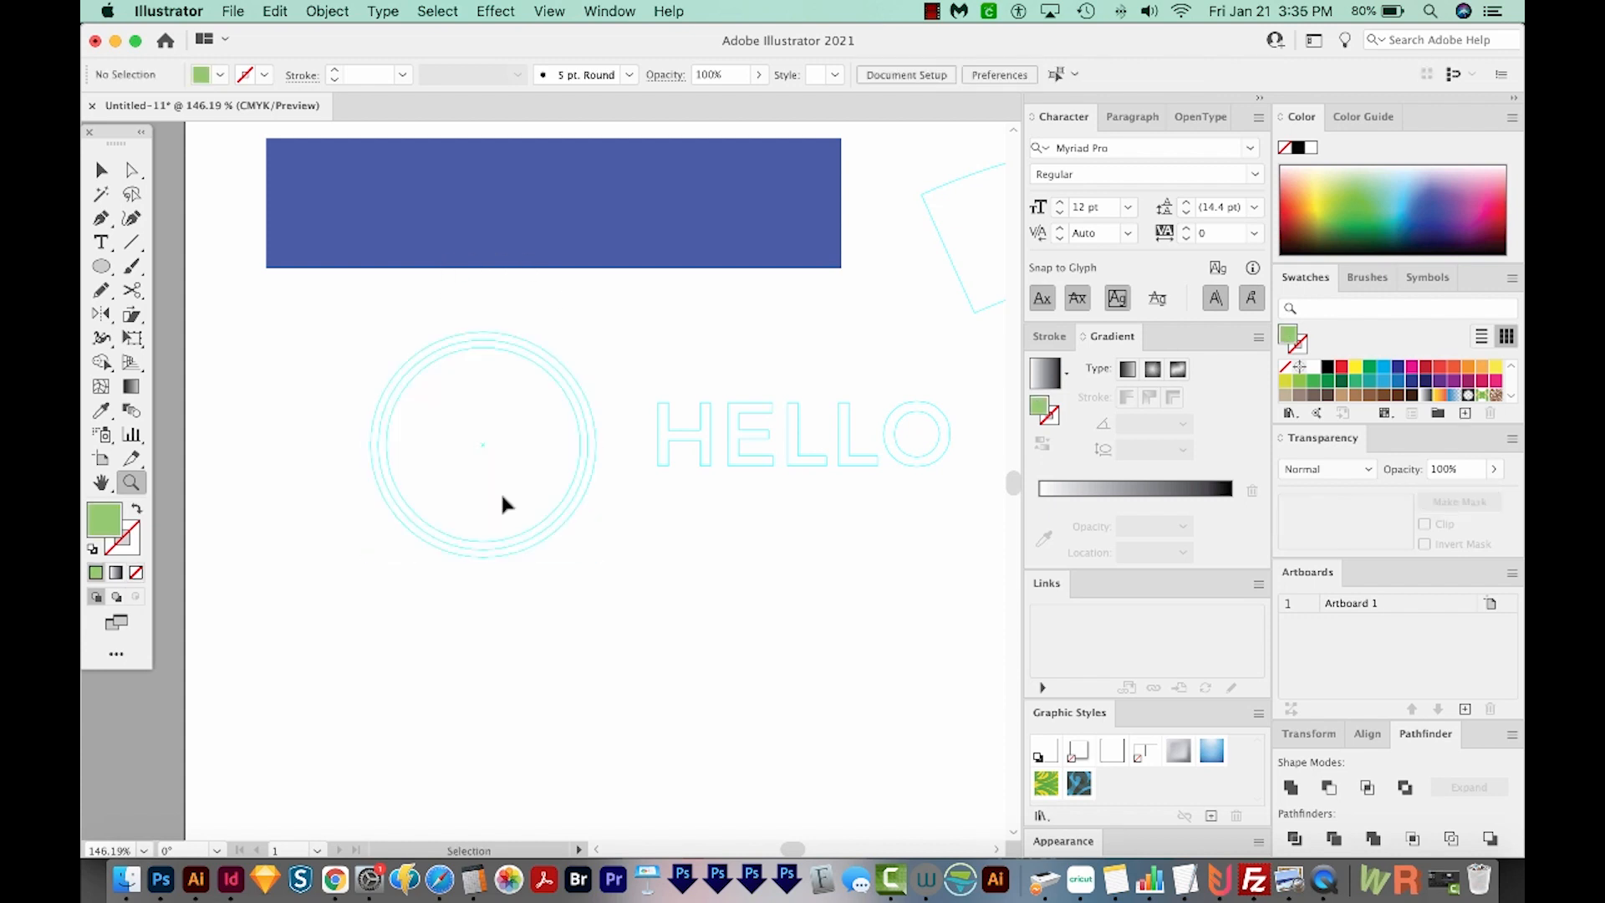
click(501, 503)
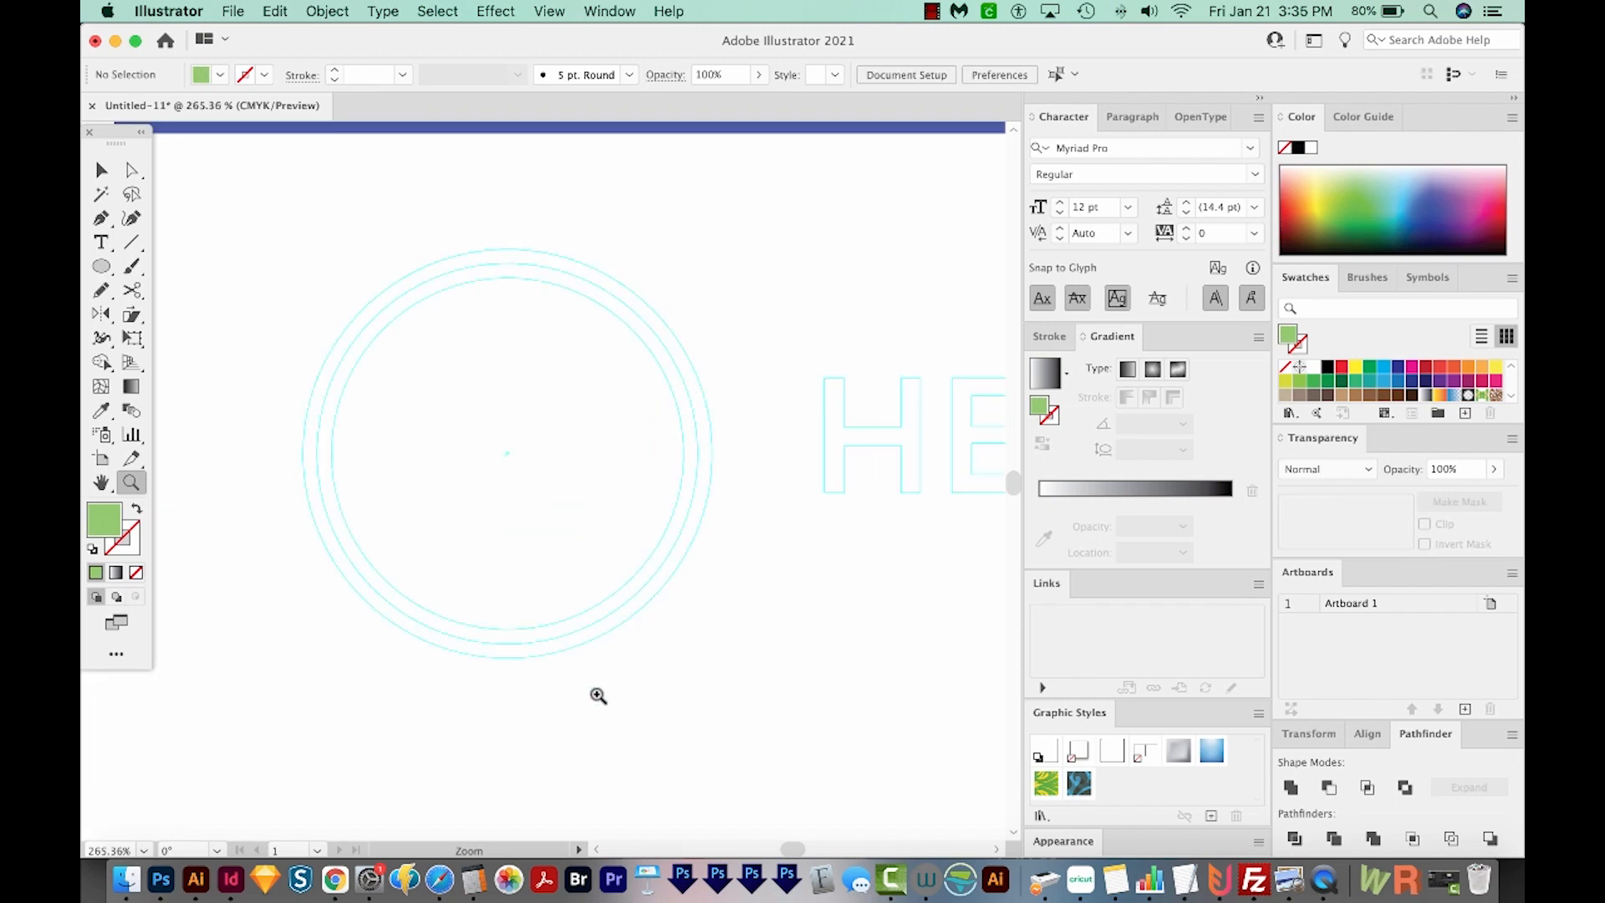
mouse_move(692, 419)
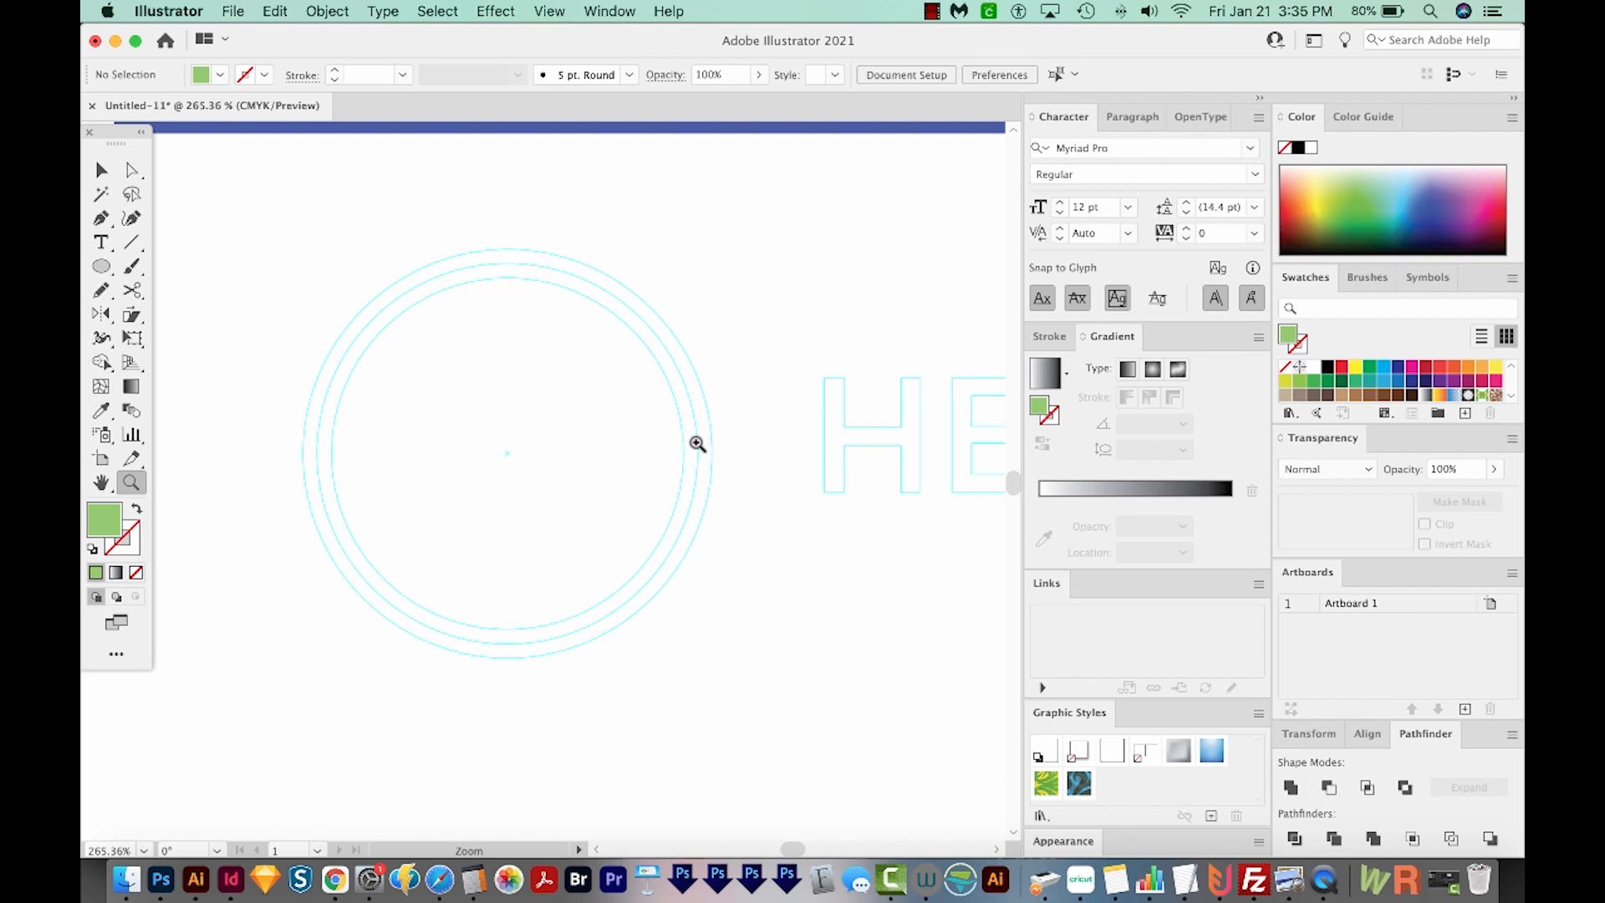
mouse_move(695, 451)
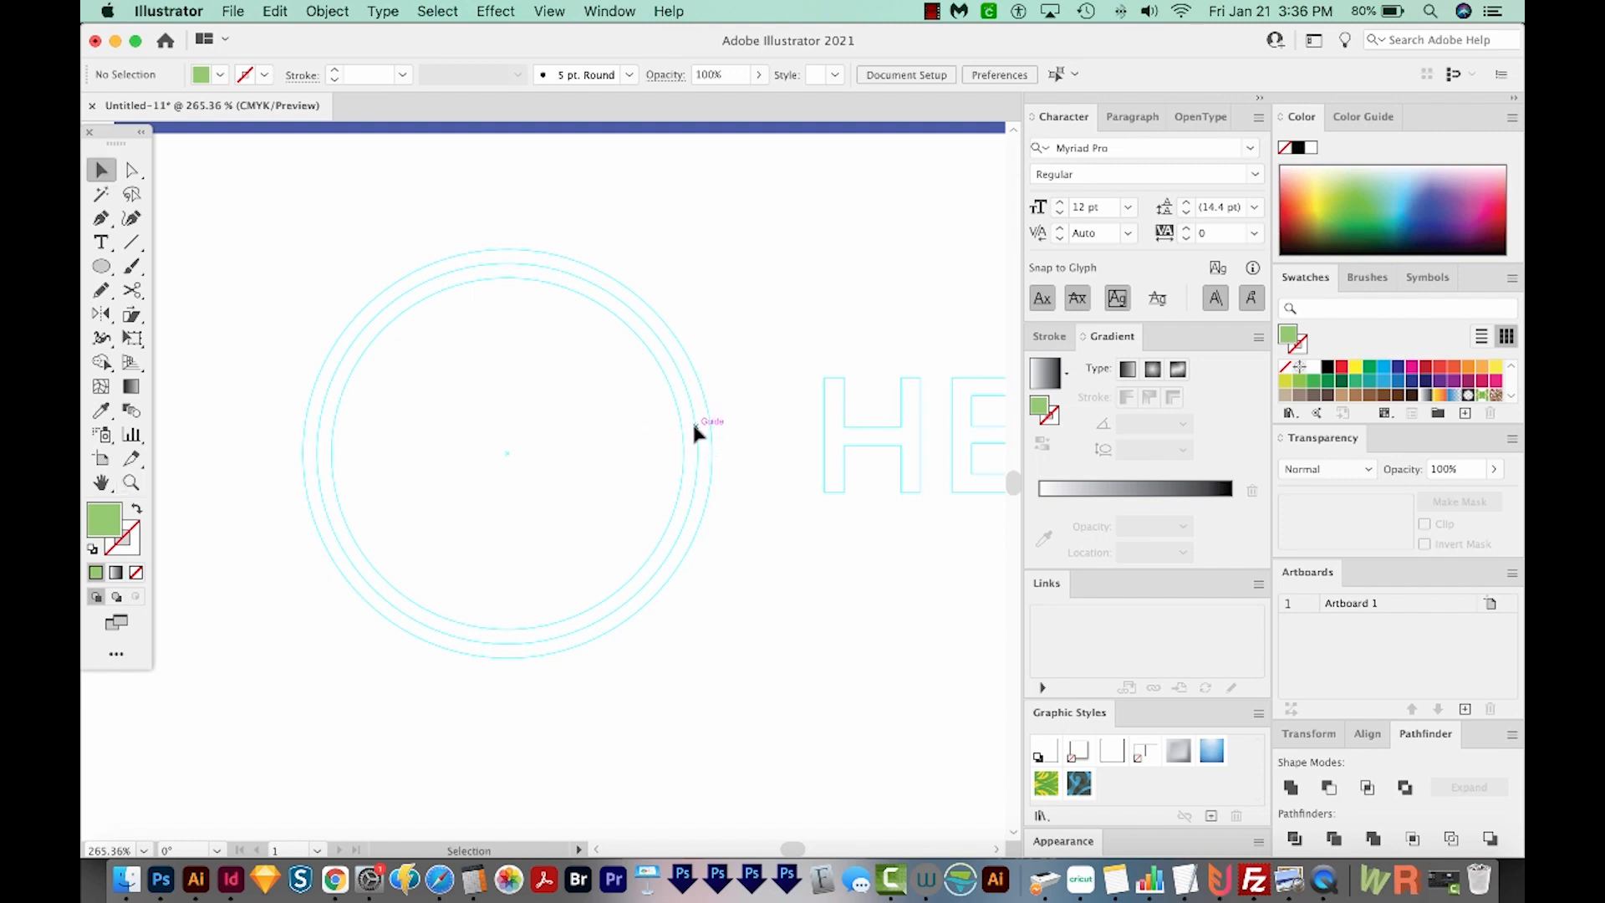
mouse_move(709, 423)
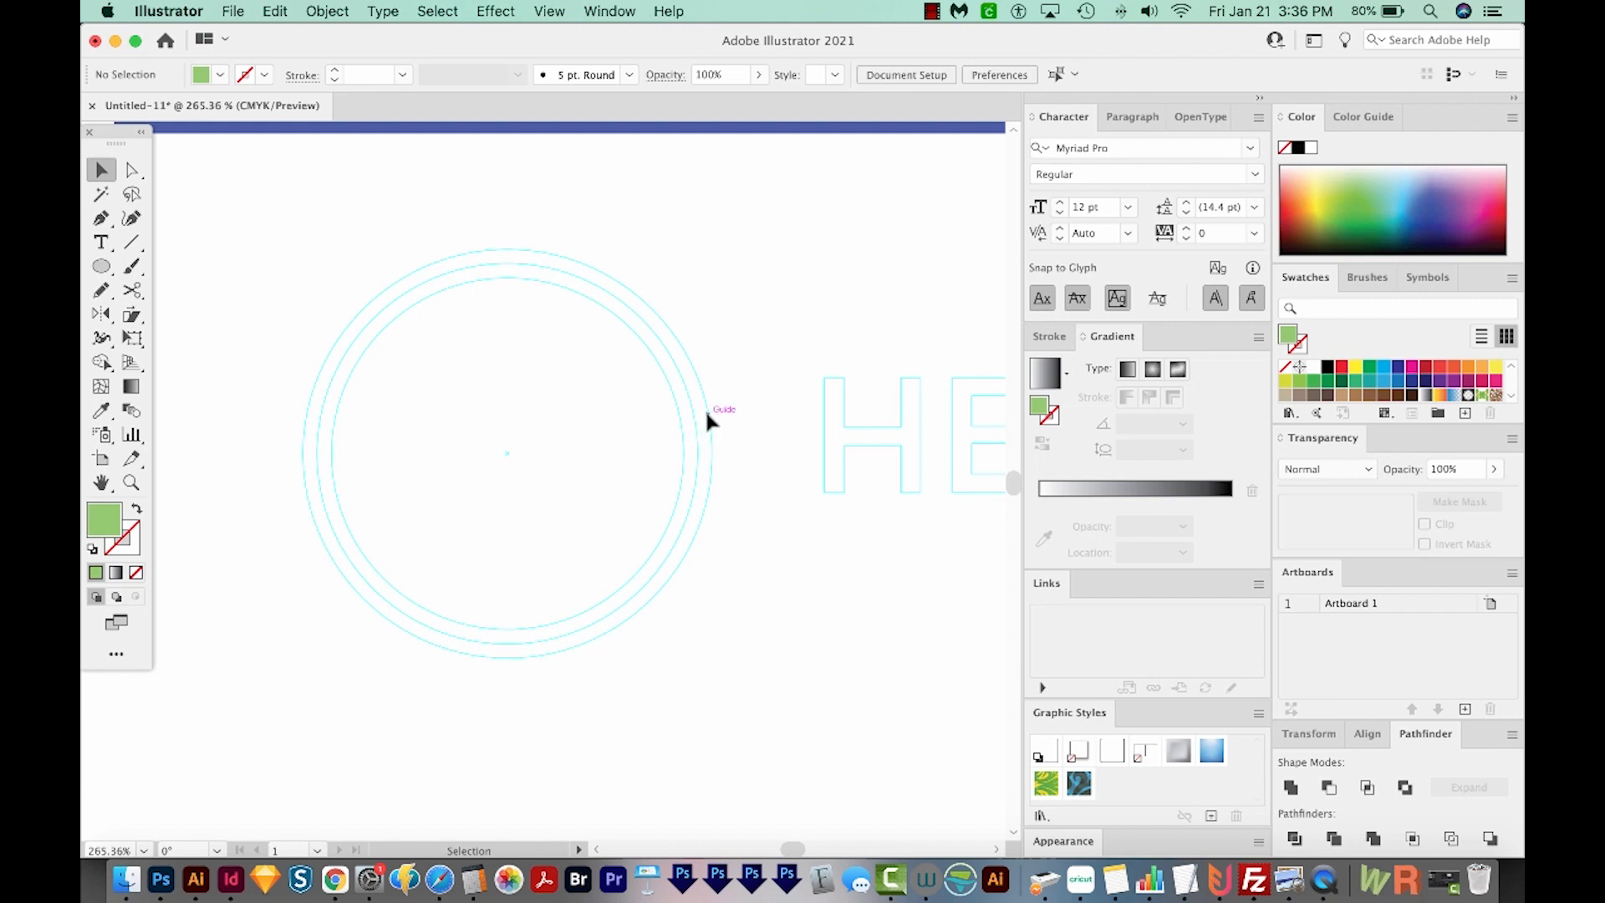
mouse_move(628, 442)
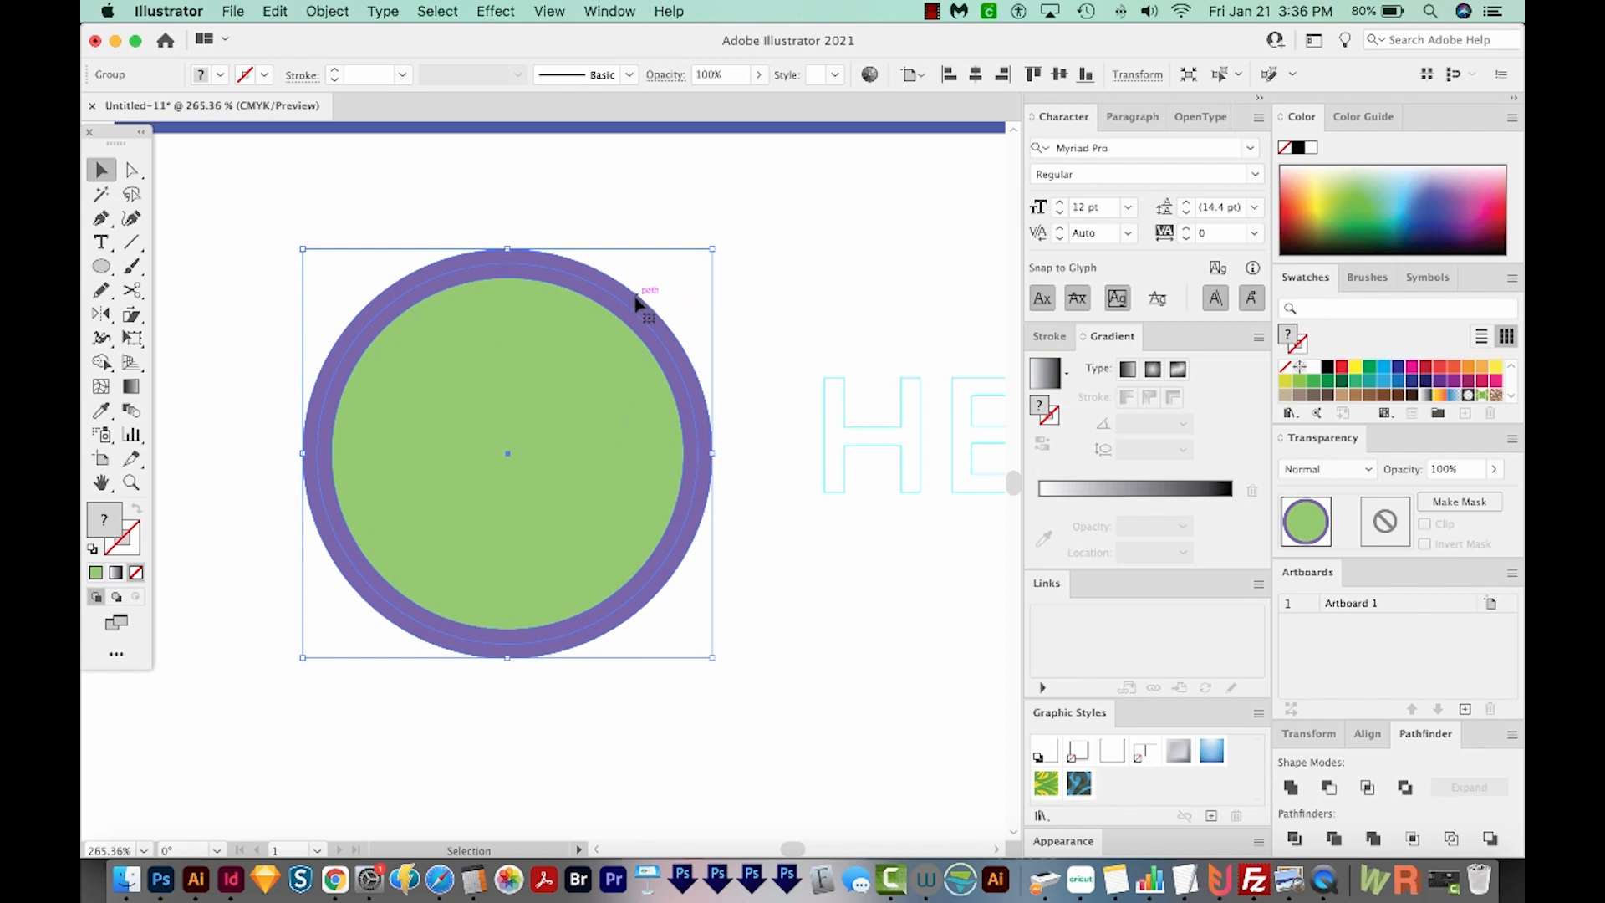
mouse_move(602, 387)
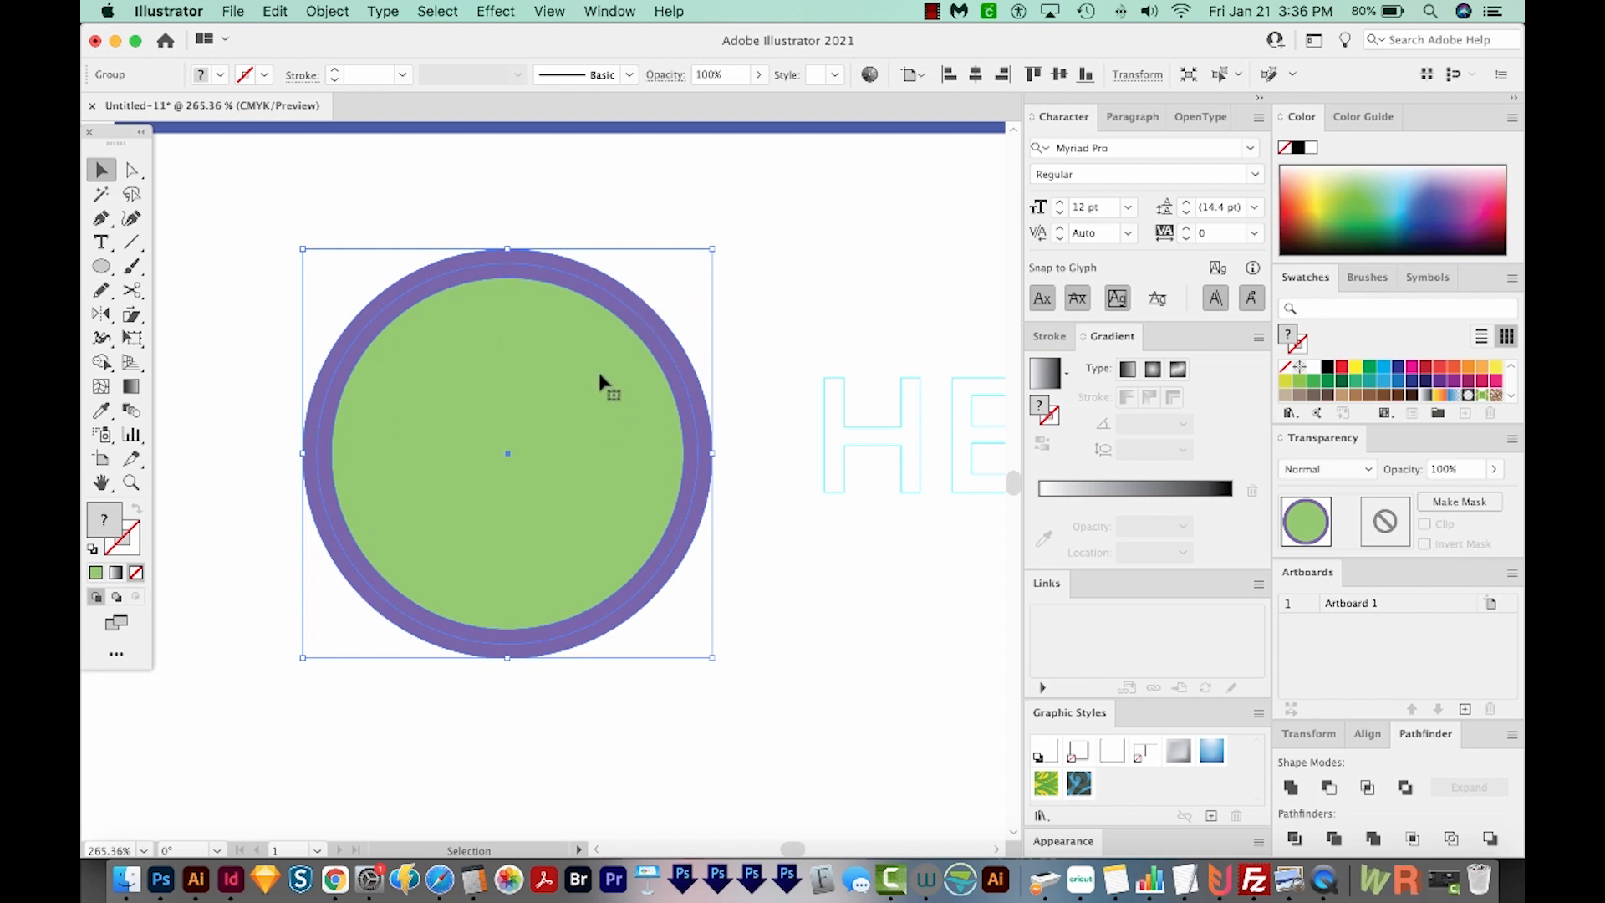
mouse_move(268, 336)
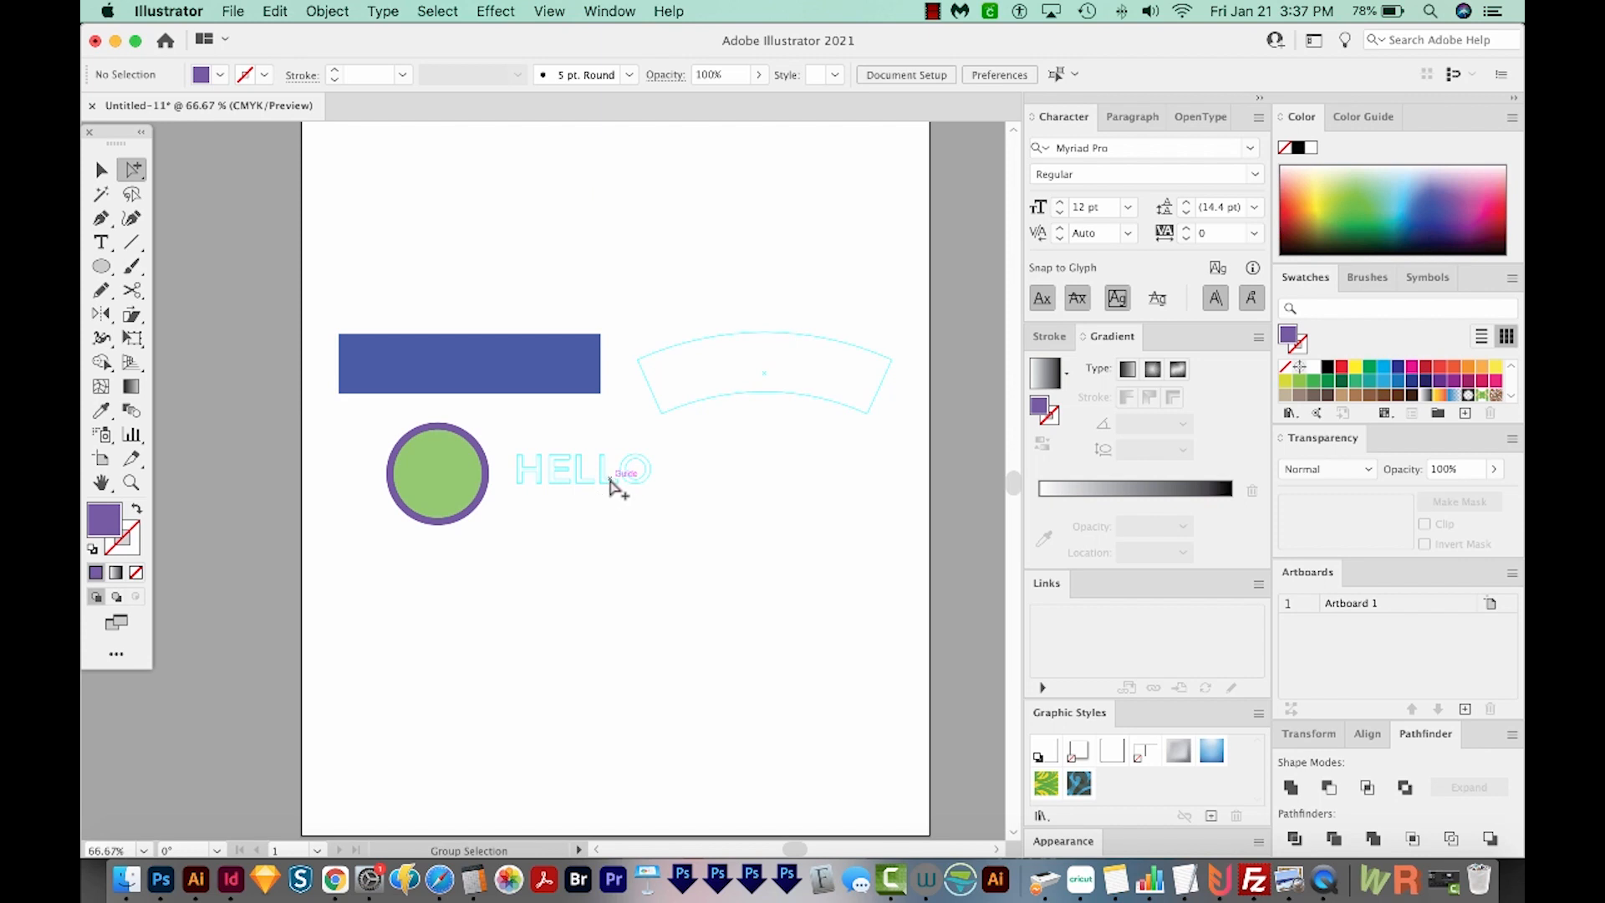
- Zoom in on the restored circle shapes and the HELLO guides
click(132, 482)
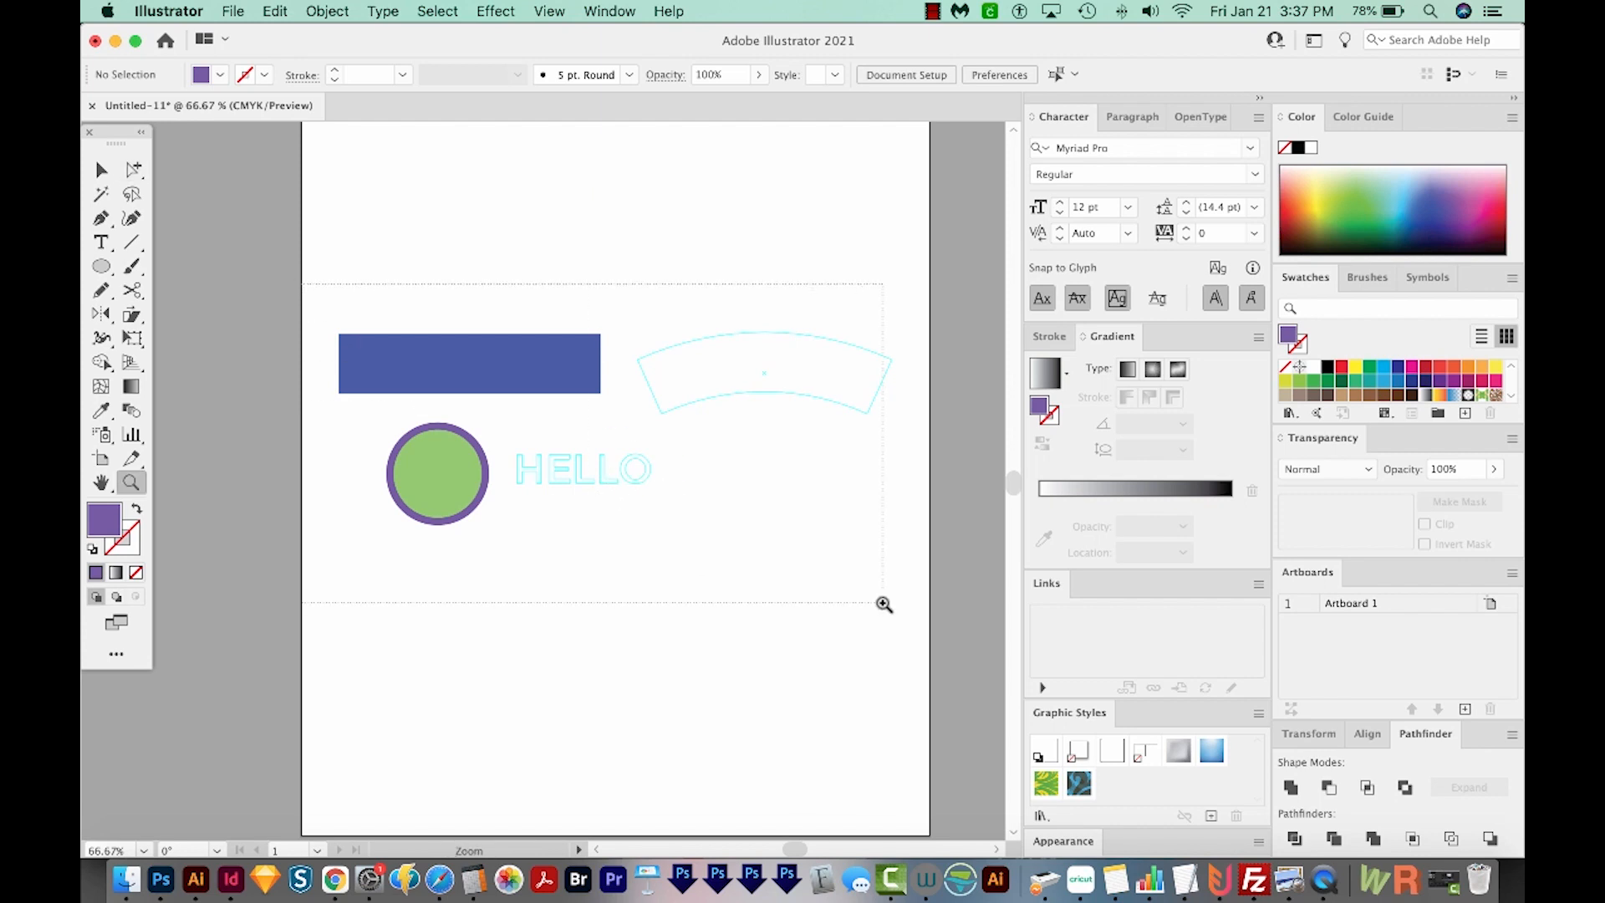
click(883, 603)
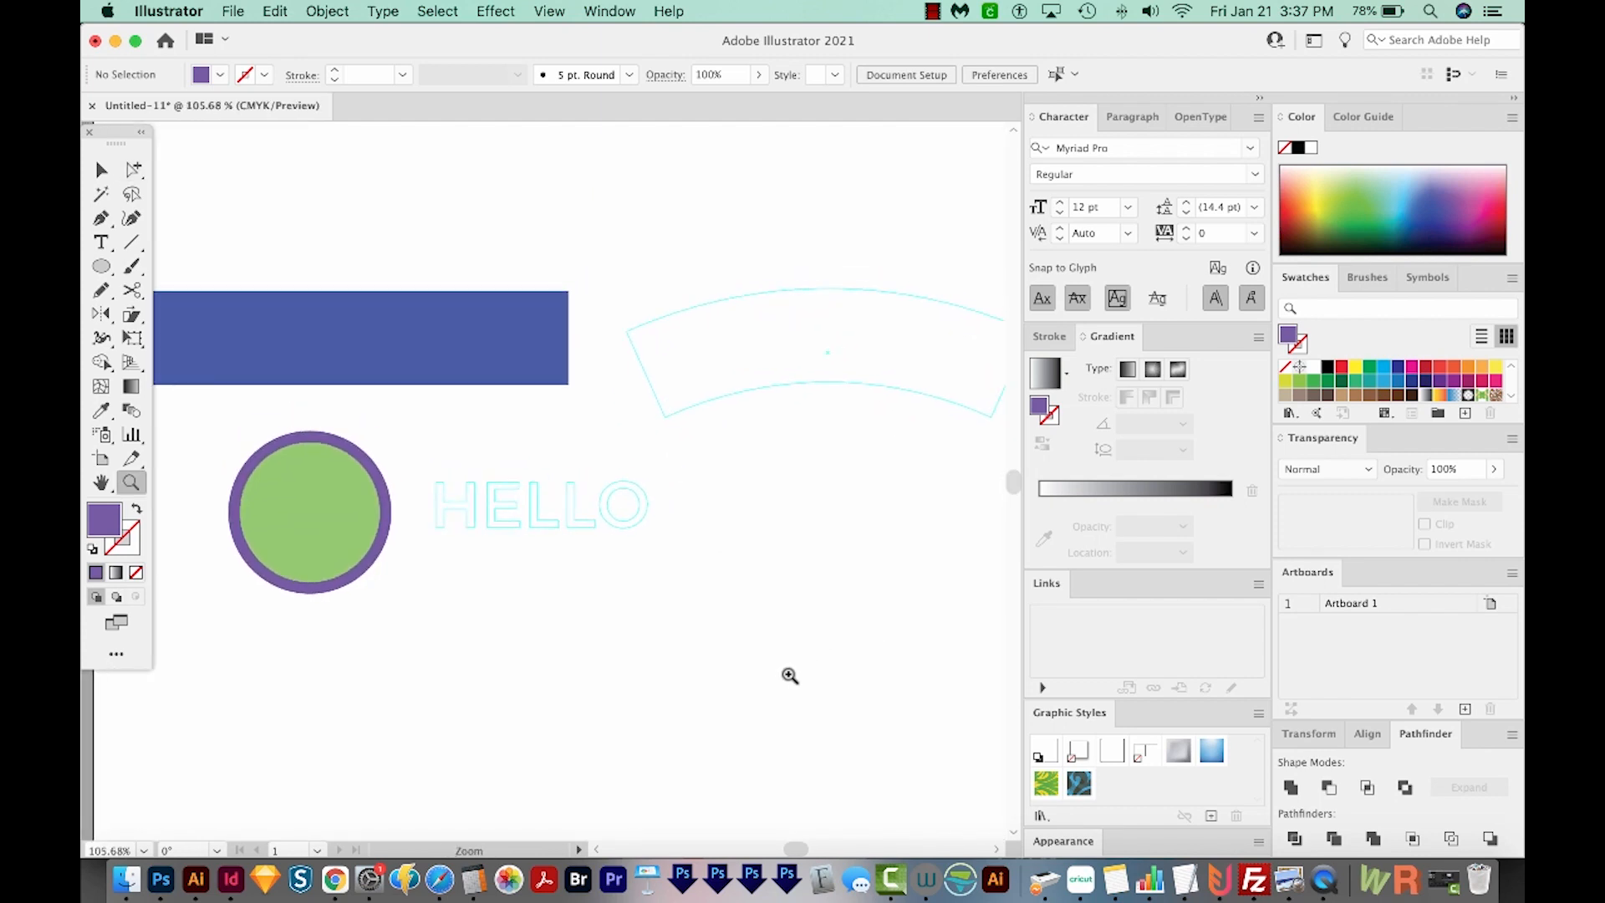